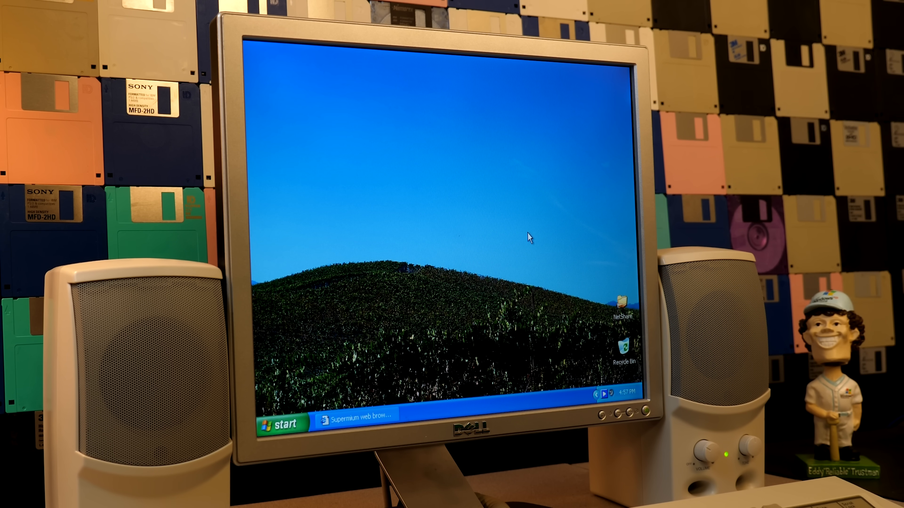
pyautogui.moveTo(355, 395)
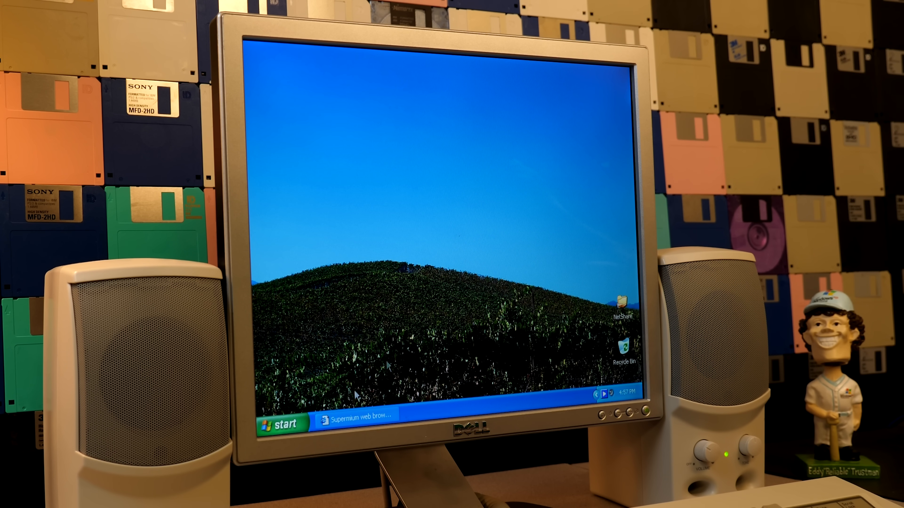
# Step: Restore the Internet Explorer window showing the Supermium homepage from the taskbar
pyautogui.click(346, 418)
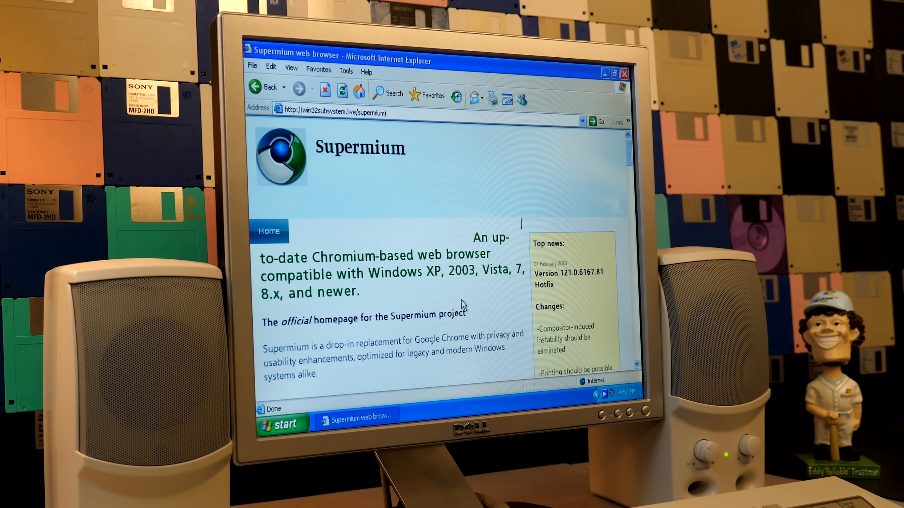
# Step: Scroll the Supermium homepage down to the 64-bit/32-bit setup links and requirements list
pyautogui.doubleClick(359, 147)
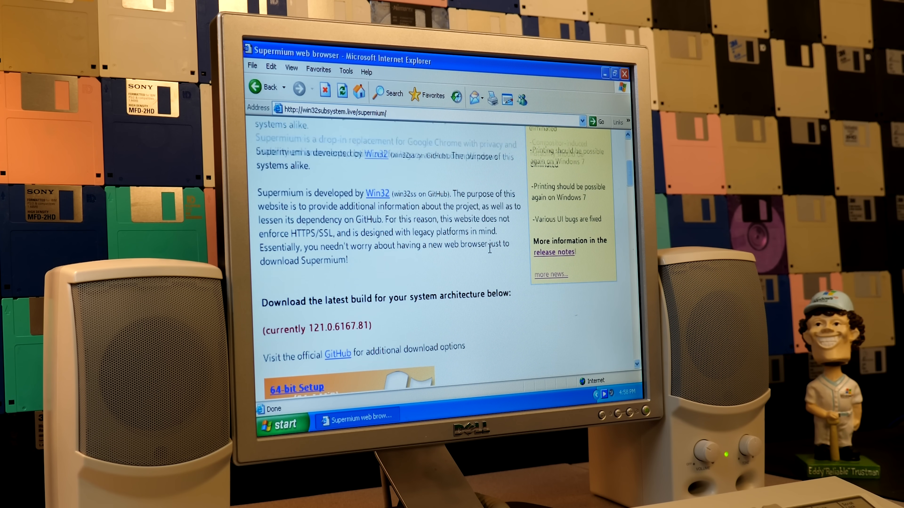
pyautogui.scroll(-3)
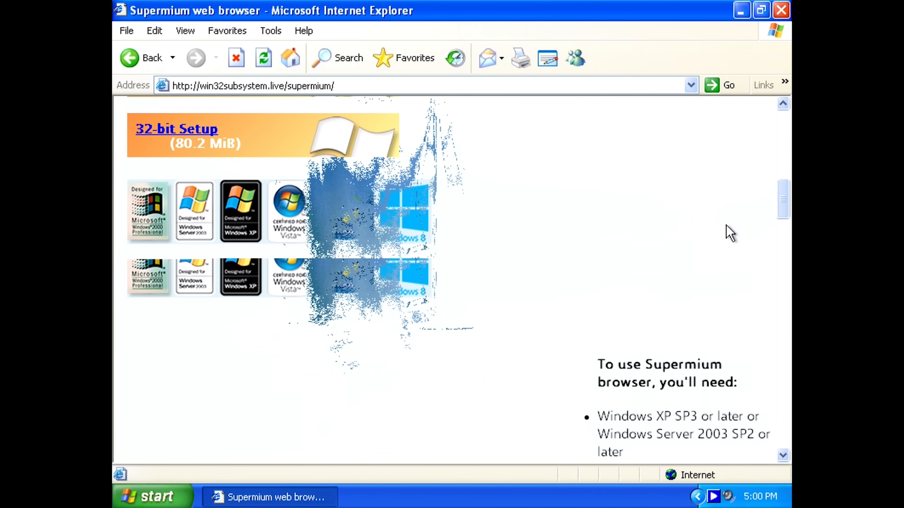
pyautogui.scroll(-3)
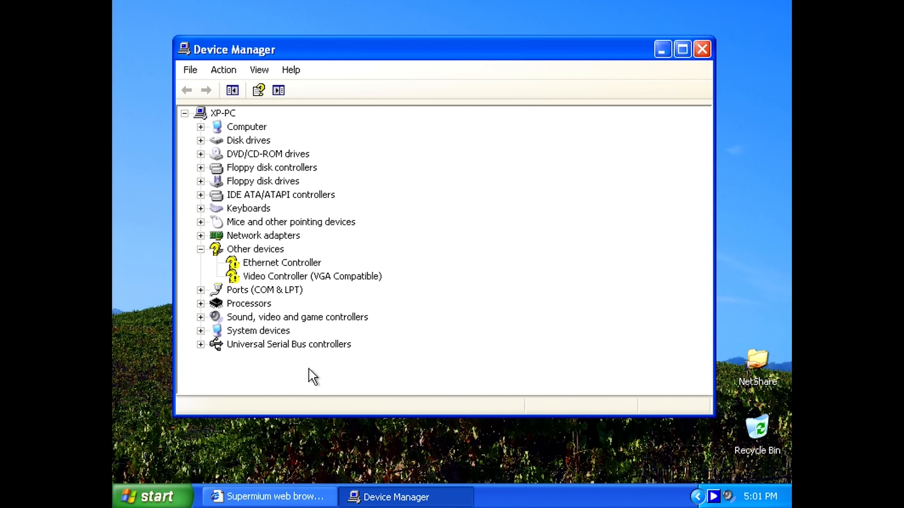
pyautogui.moveTo(207, 308)
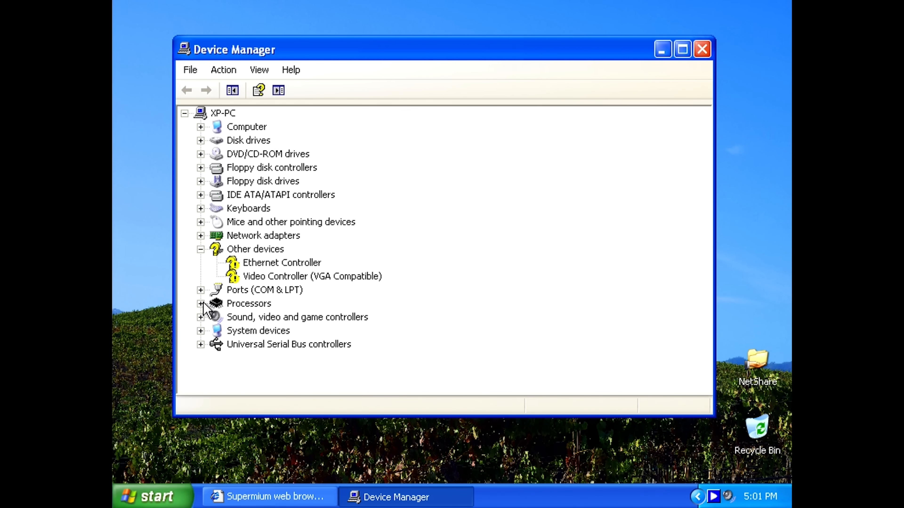
# Step: Expand Processors in Device Manager and select the Intel Pentium 4 2.80GHz entries
pyautogui.click(200, 303)
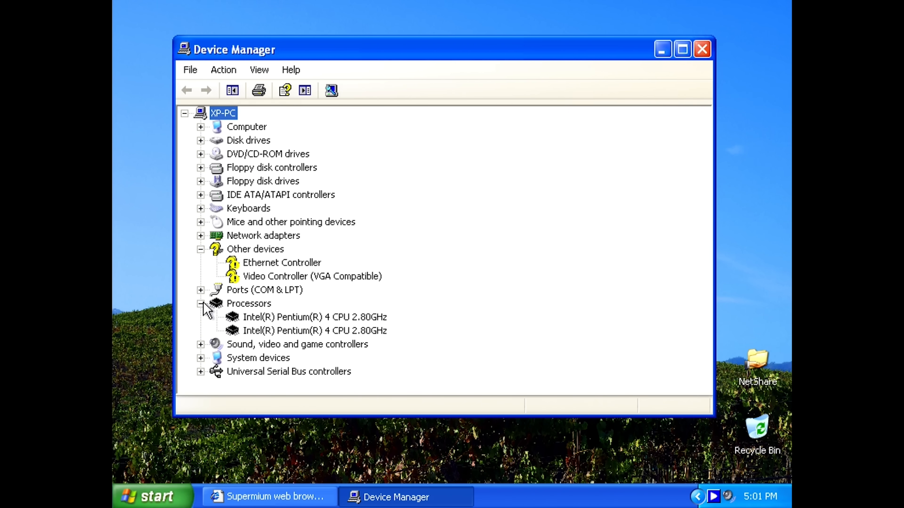
pyautogui.click(314, 317)
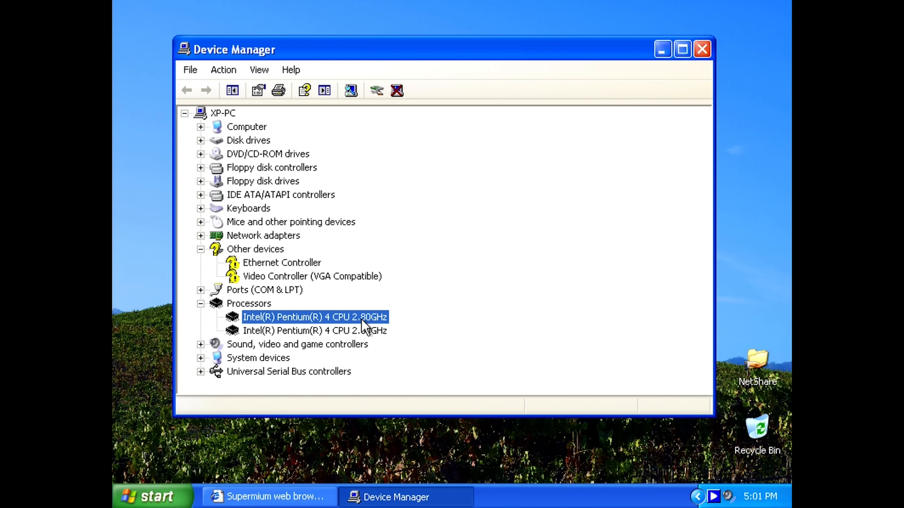
pyautogui.click(315, 330)
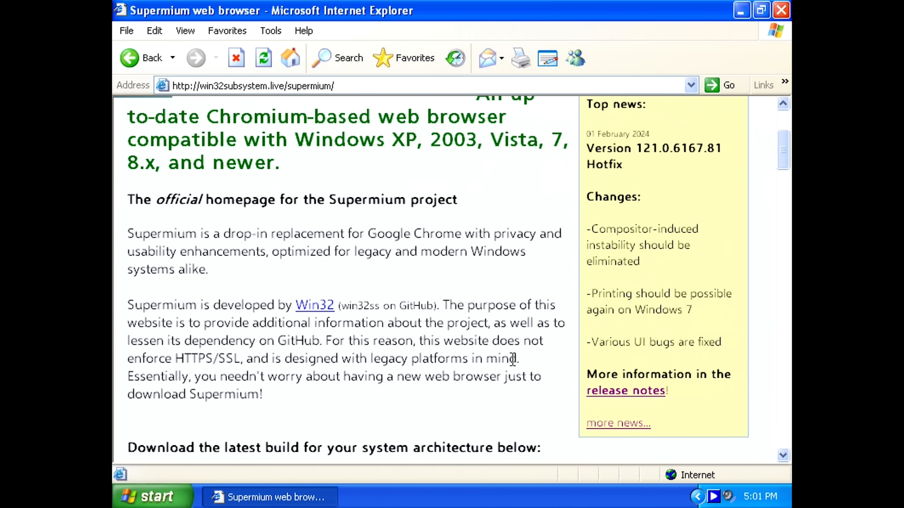
# Step: Scroll the Supermium homepage back toward the logo and headline at the top
pyautogui.scroll(-3)
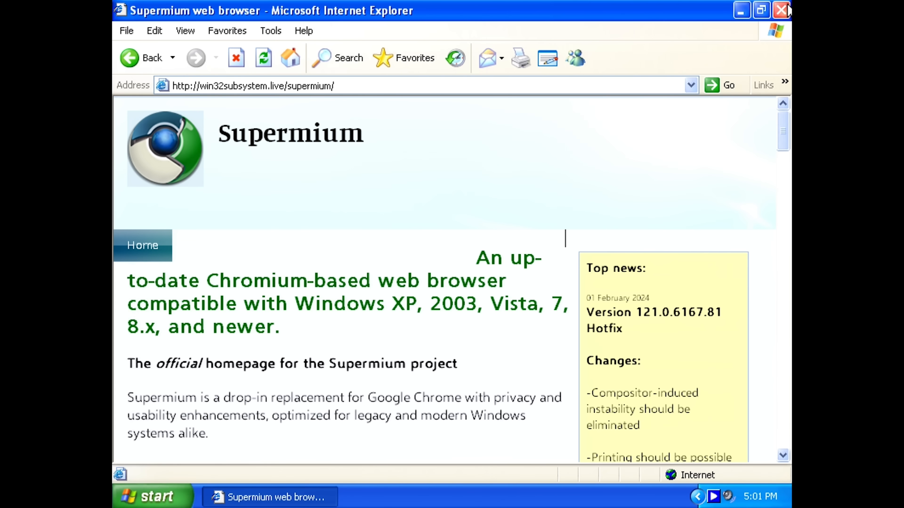
pyautogui.moveTo(781, 10)
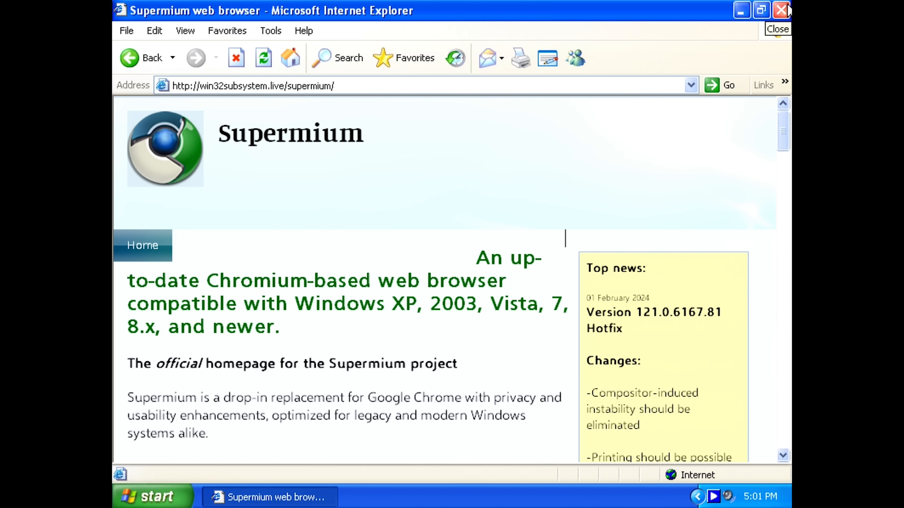
pyautogui.moveTo(781, 21)
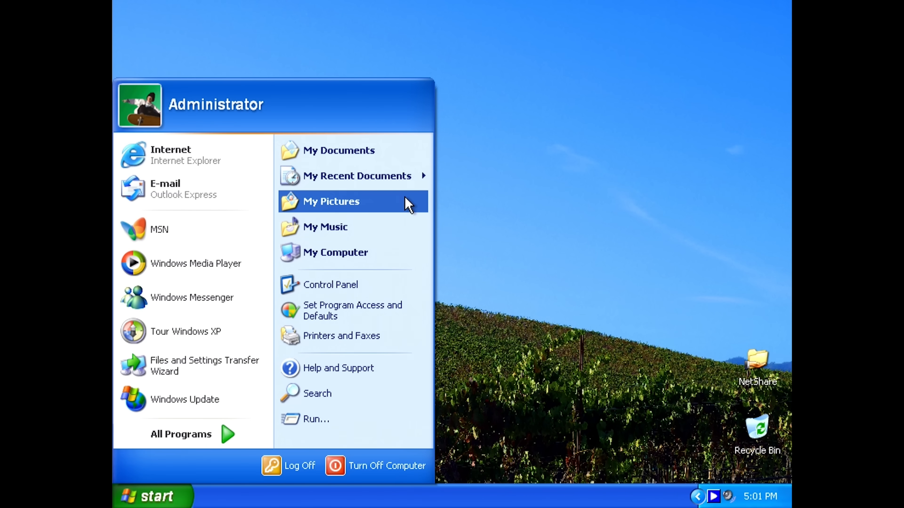
# Step: Browse from My Computer to Downloads and launch supermium_121_32_setup.exe, confirming the install
pyautogui.click(334, 252)
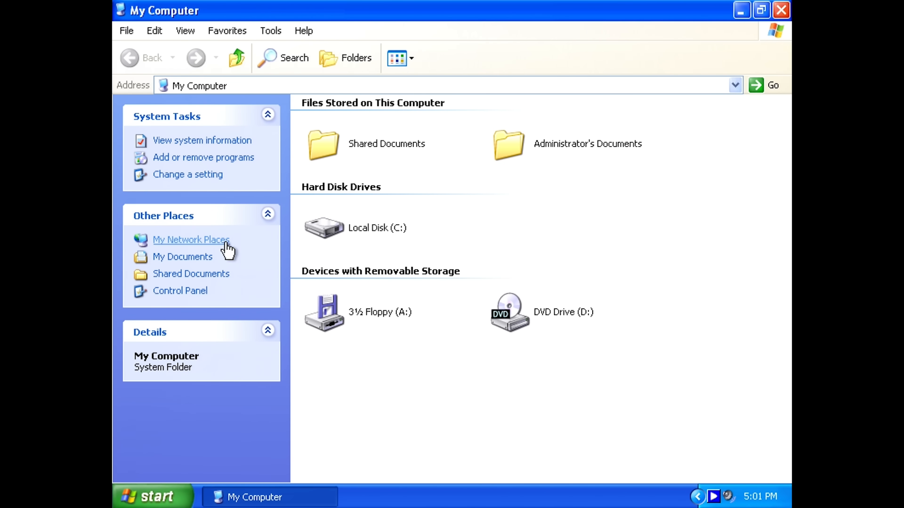
pyautogui.click(182, 257)
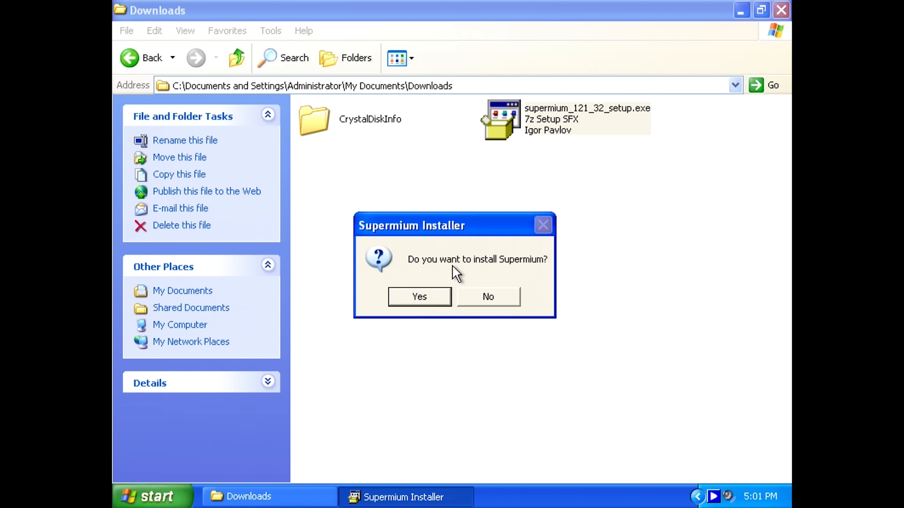
pyautogui.click(419, 296)
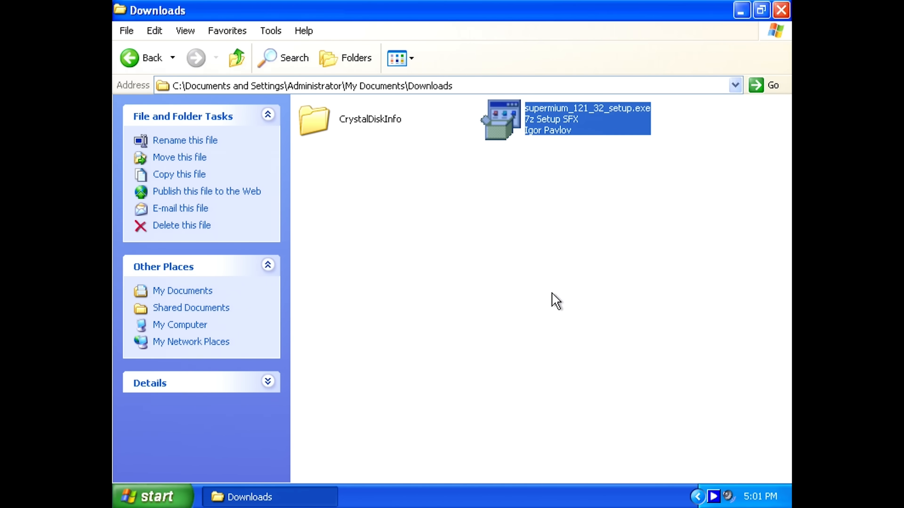
pyautogui.doubleClick(586, 119)
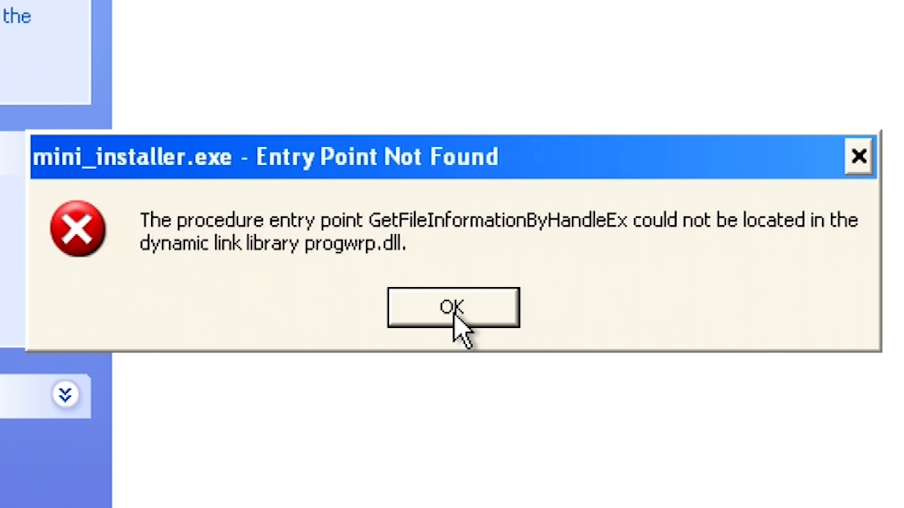
# Step: Dismiss the progwrp.dll error and browse into chrome.7z's Chrome-bin folder in 7-Zip
pyautogui.click(454, 308)
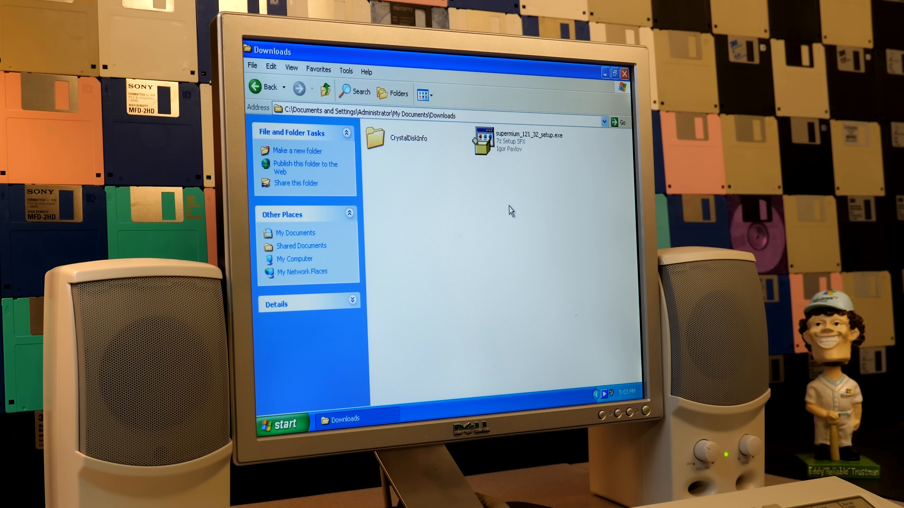
pyautogui.moveTo(510, 157)
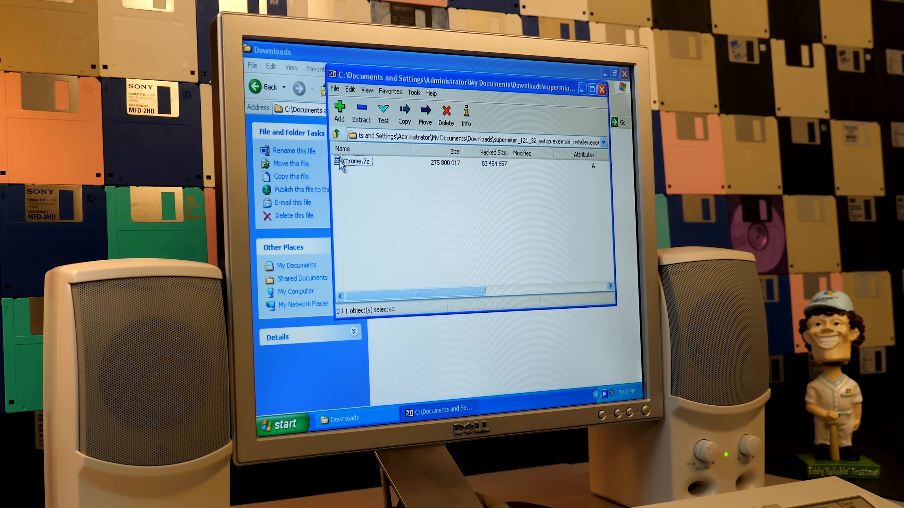
pyautogui.click(361, 110)
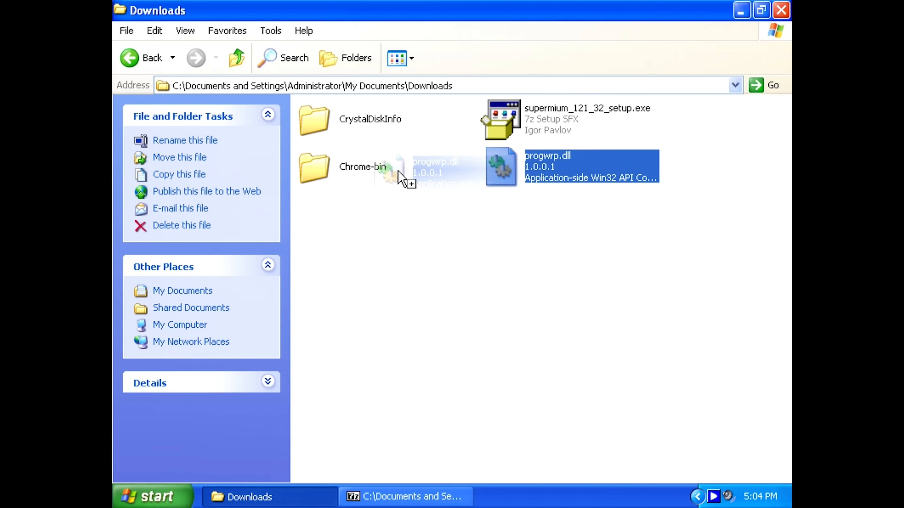
pyautogui.doubleClick(361, 167)
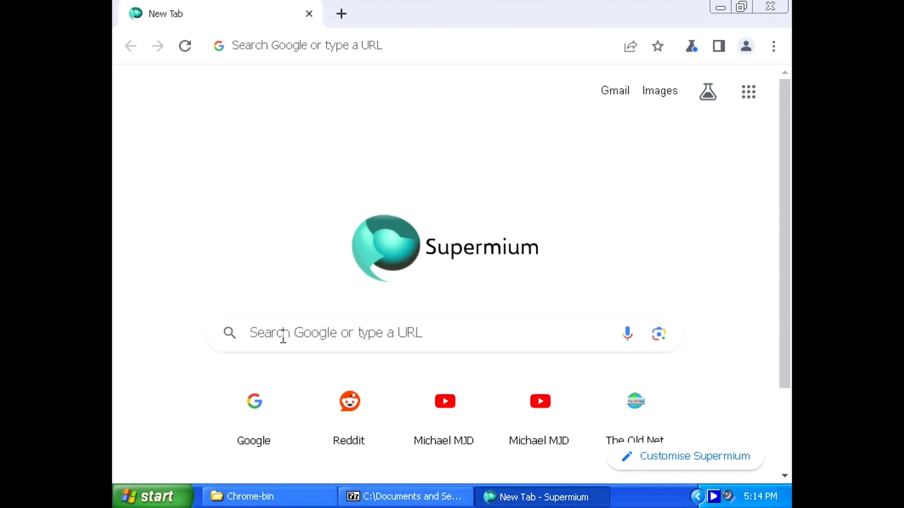
pyautogui.moveTo(295, 382)
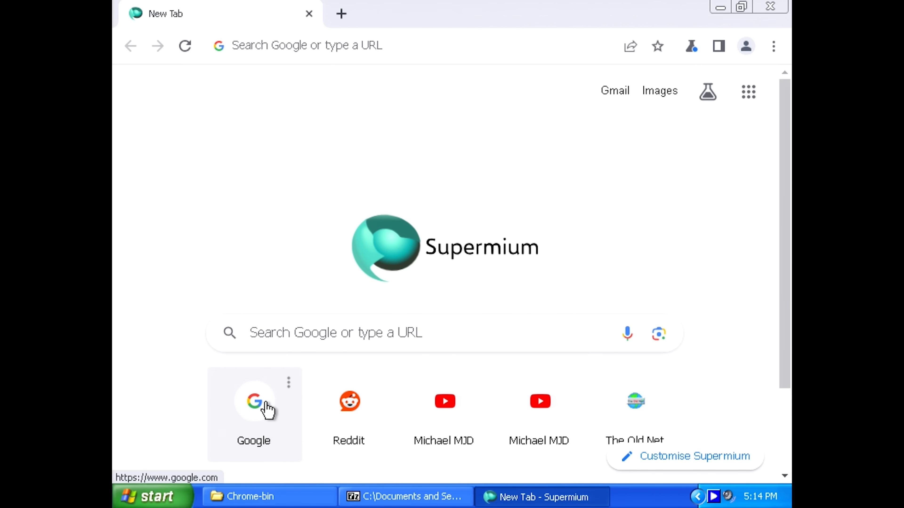
# Step: Reach the WinWorld welcome page at winworldpc.com/home via a Google search for winworld
pyautogui.click(253, 402)
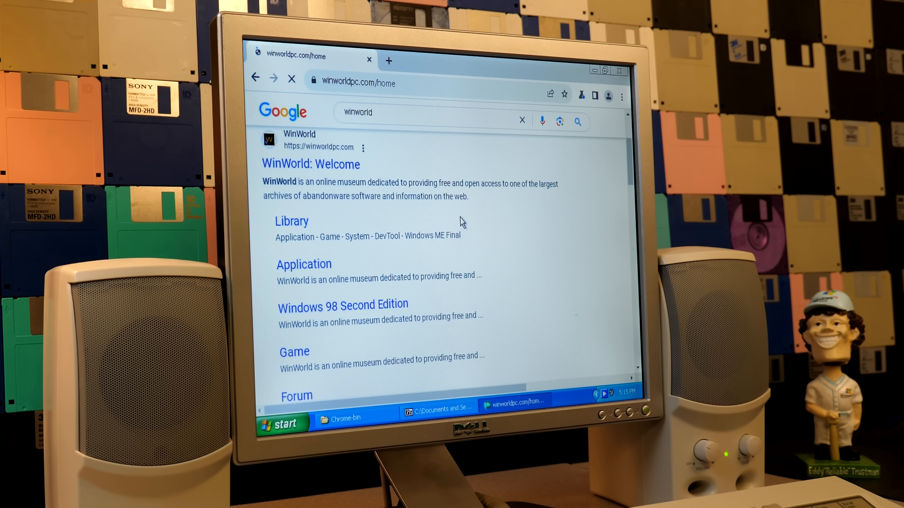
pyautogui.click(311, 164)
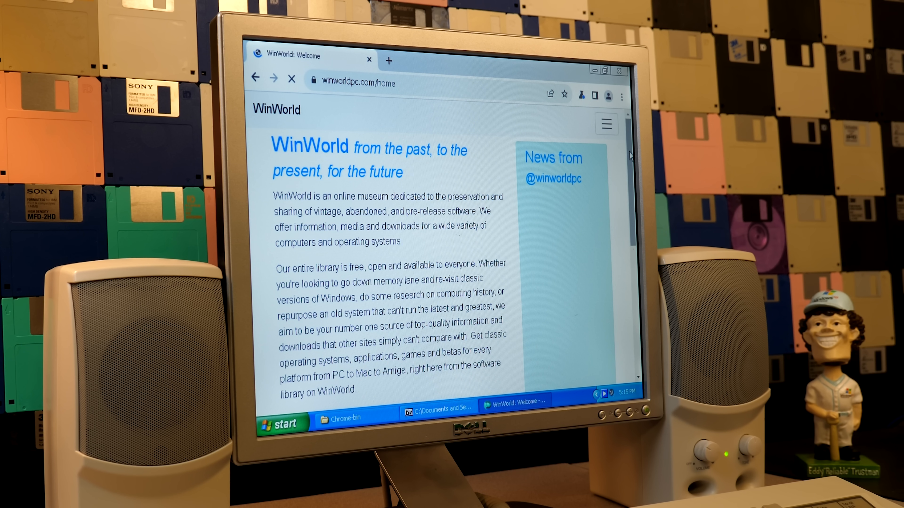
pyautogui.scroll(-3)
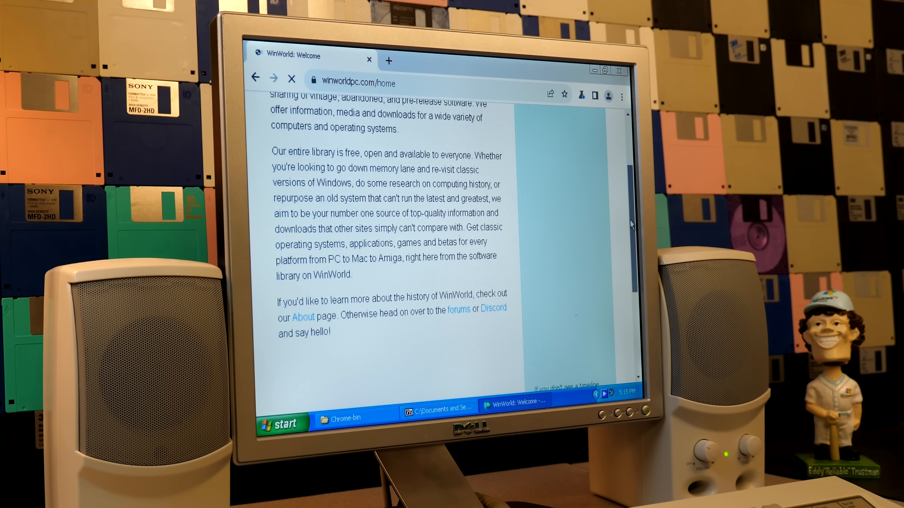
pyautogui.scroll(-3)
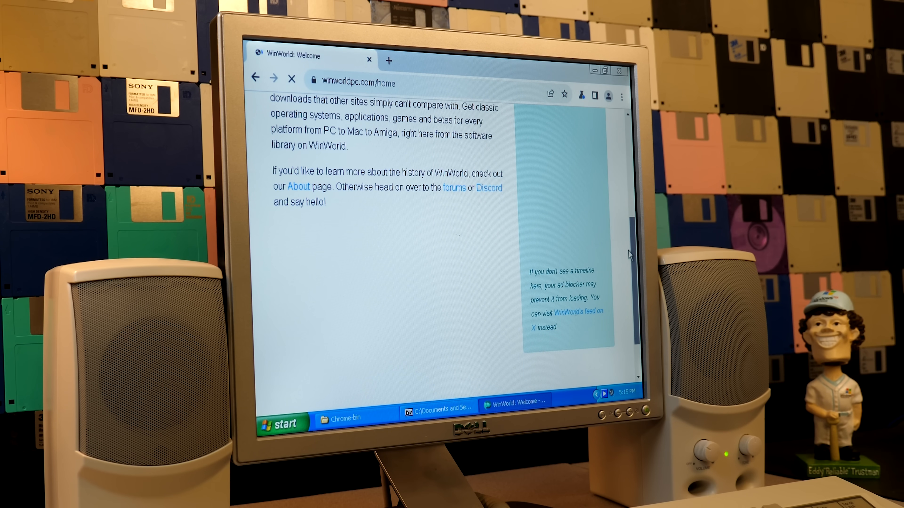
pyautogui.scroll(3)
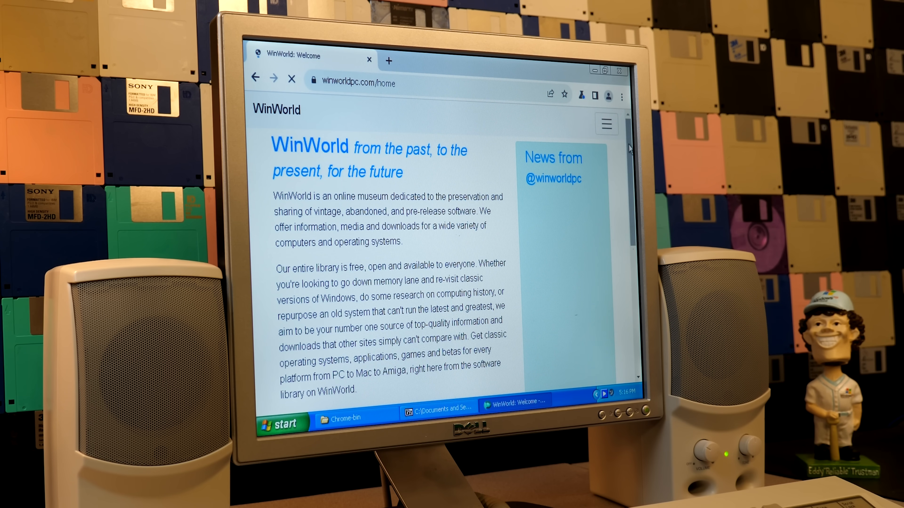
pyautogui.moveTo(626, 131)
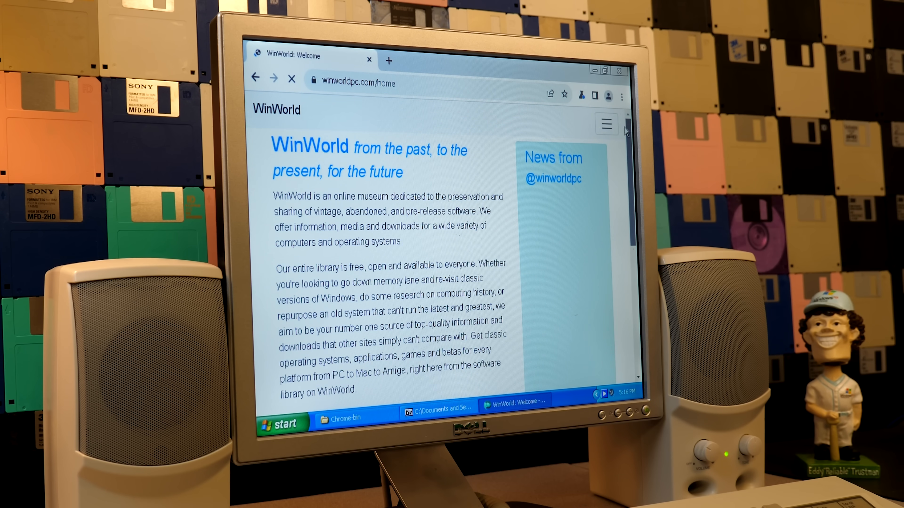
# Step: Navigate through WinWorld's Library menu to the Lindows 1.x product page under *nix
pyautogui.click(605, 124)
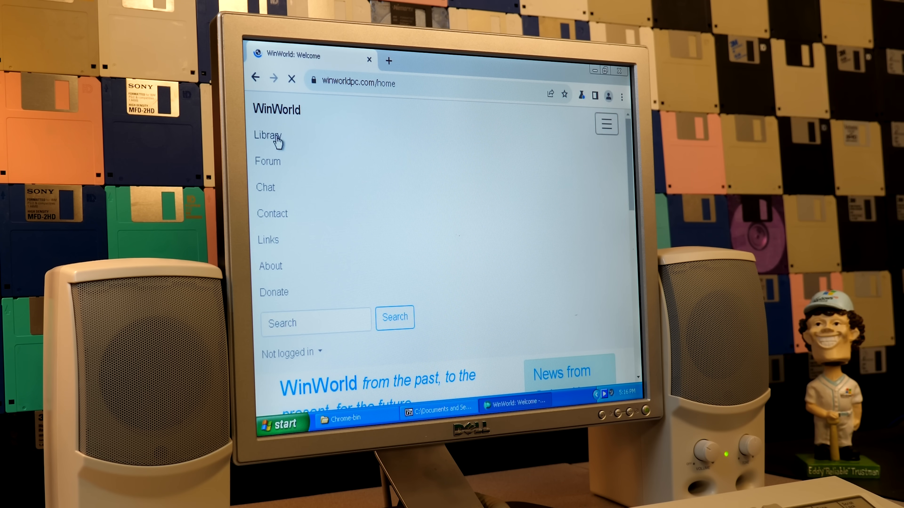
pyautogui.click(267, 135)
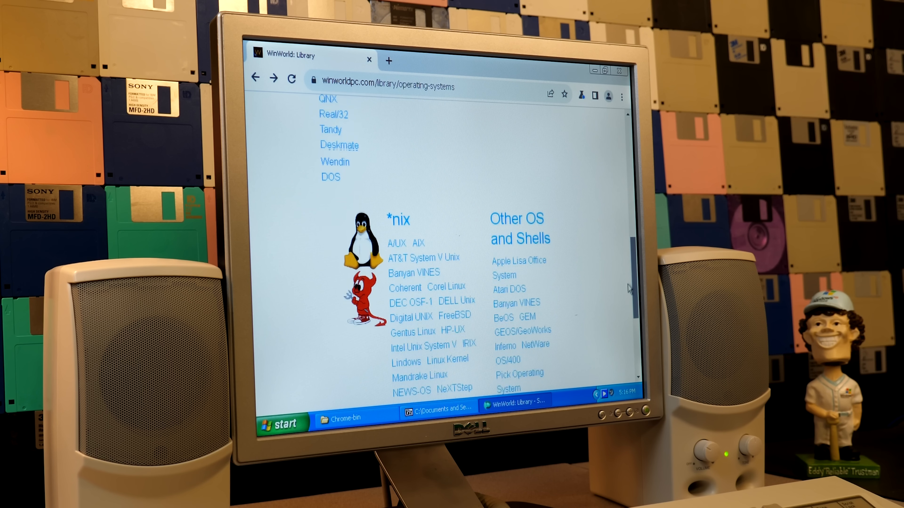
pyautogui.scroll(-3)
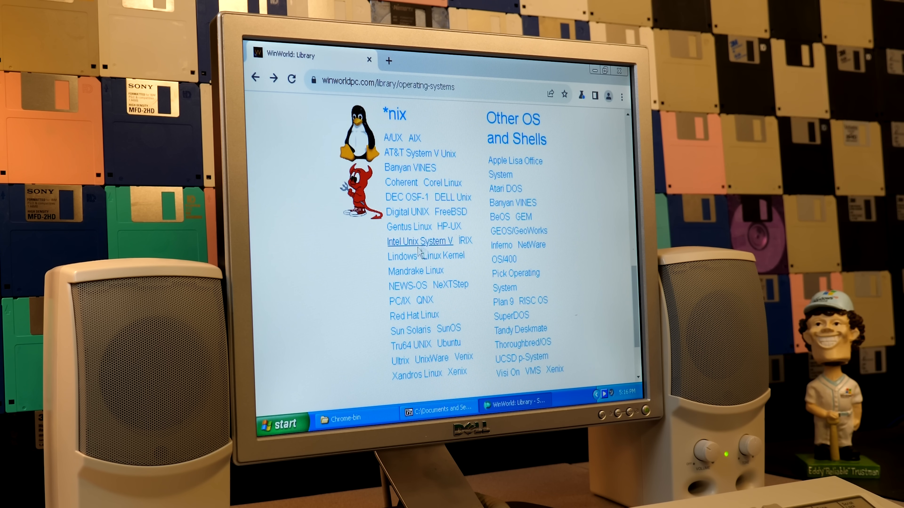
pyautogui.click(401, 256)
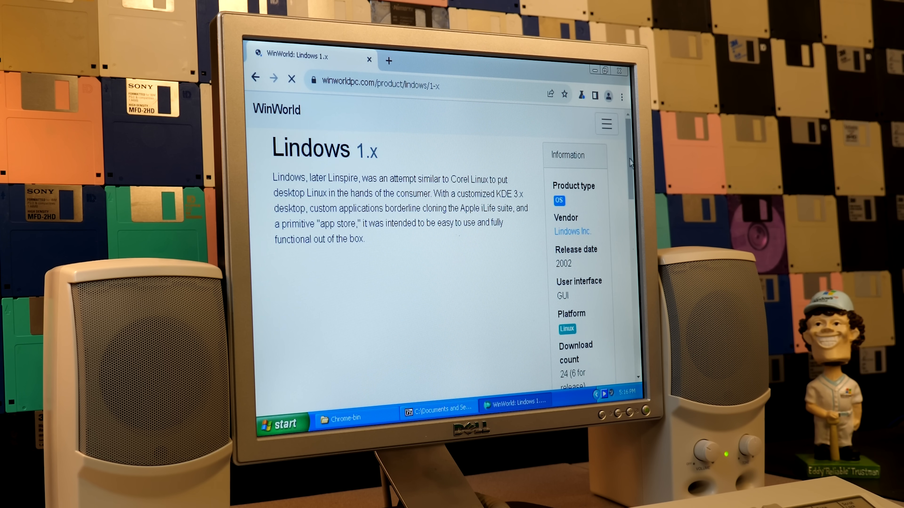
# Step: Scroll through the Lindows page's description, screenshot, downloads list and comments
pyautogui.scroll(-3)
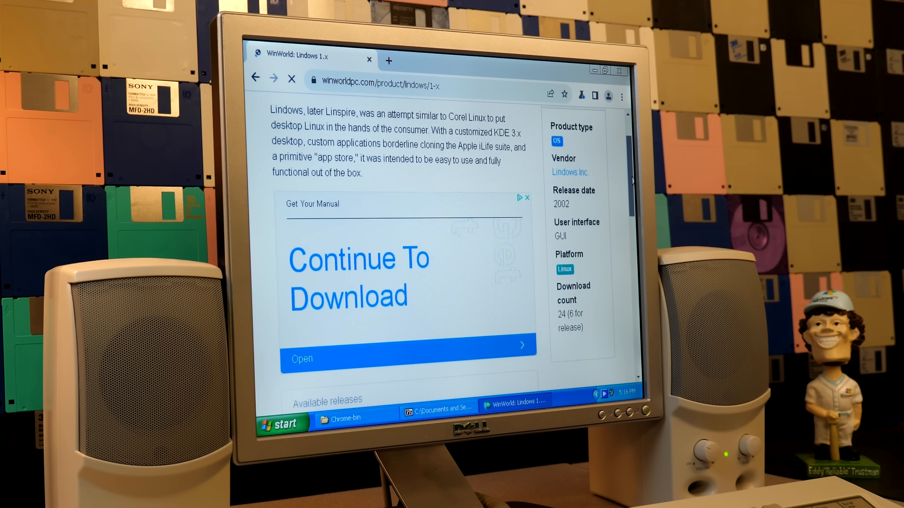
pyautogui.scroll(-3)
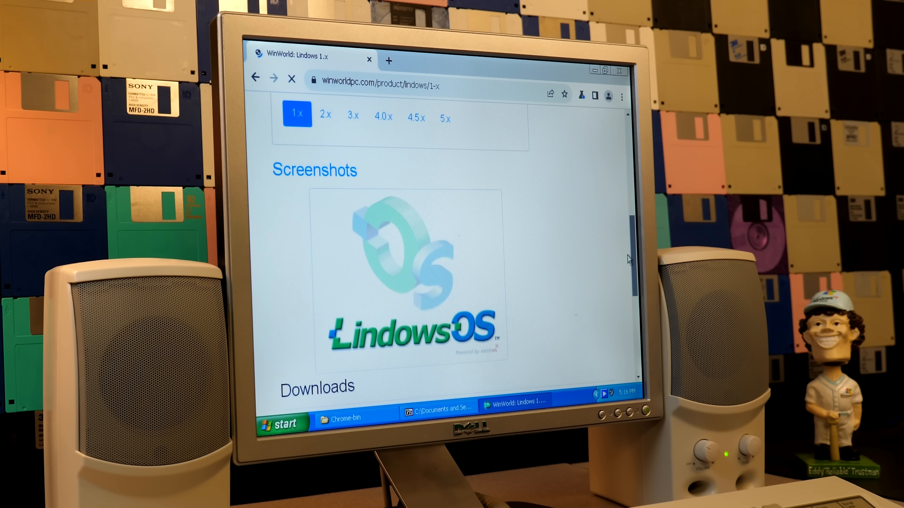
pyautogui.scroll(-3)
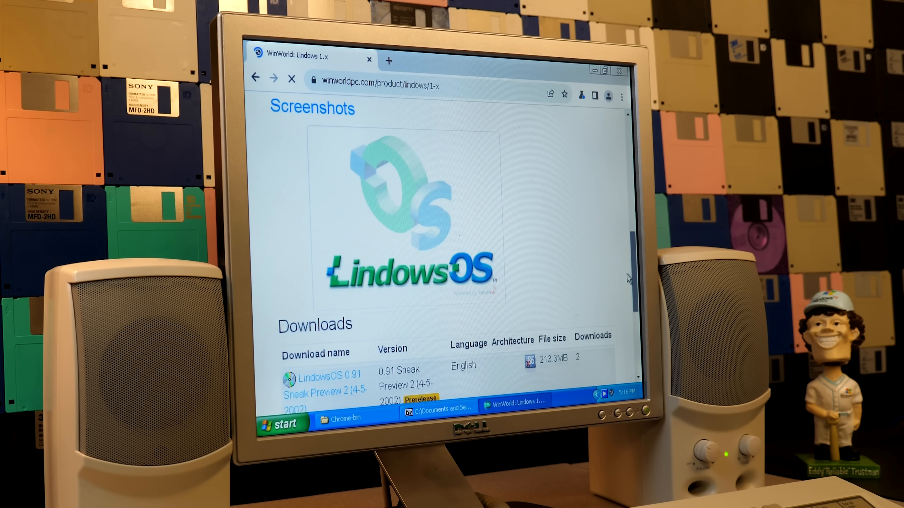
pyautogui.scroll(-3)
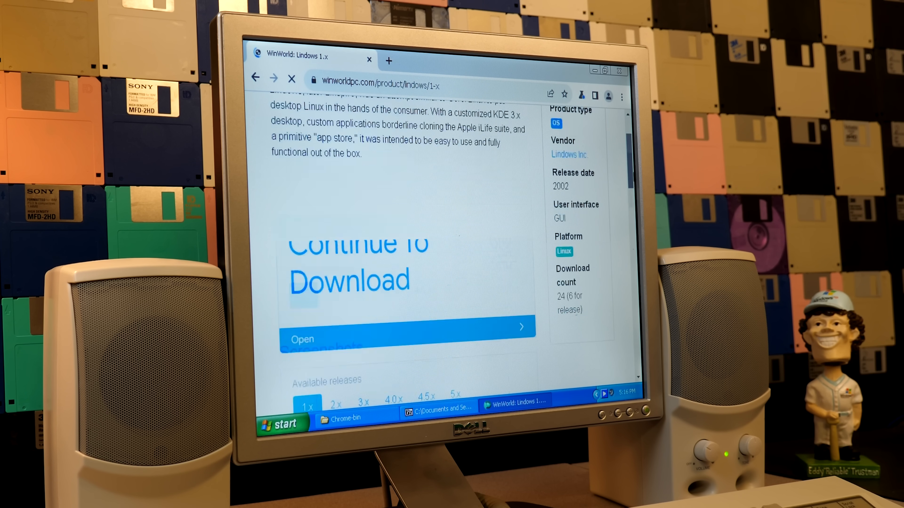
pyautogui.scroll(-3)
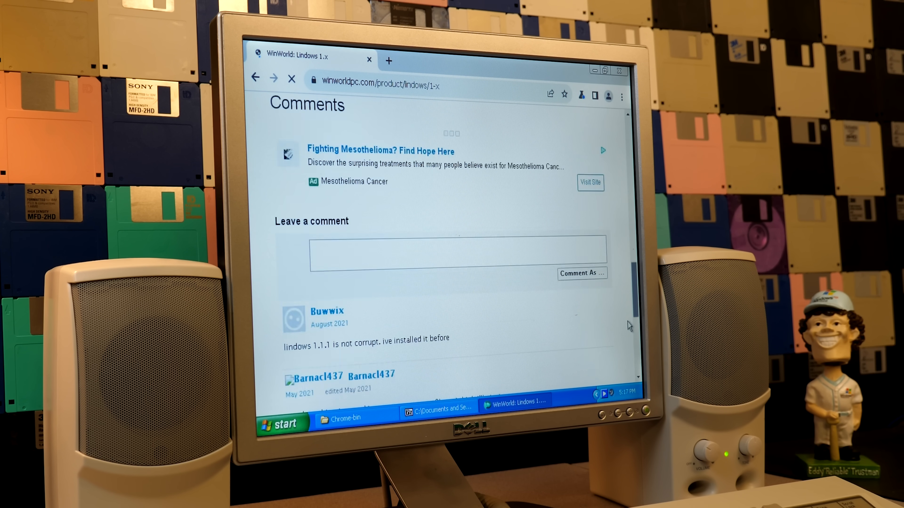
pyautogui.scroll(-3)
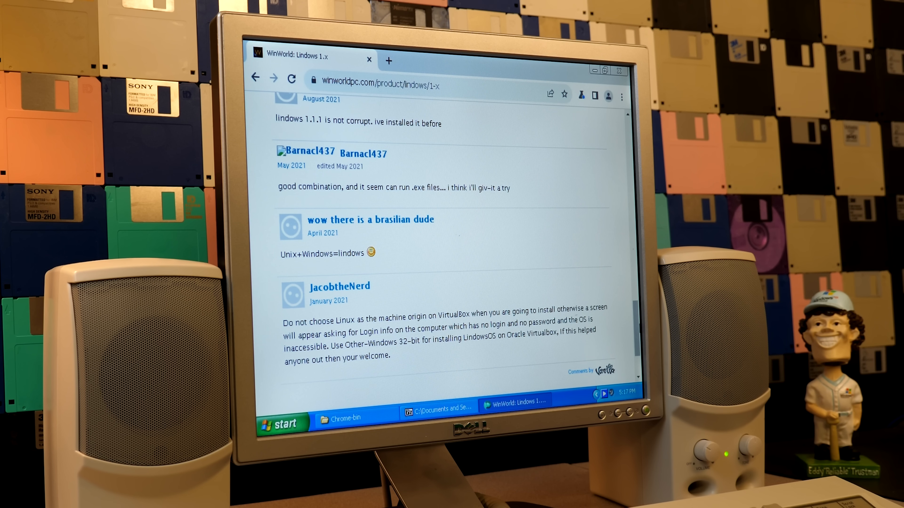
pyautogui.scroll(3)
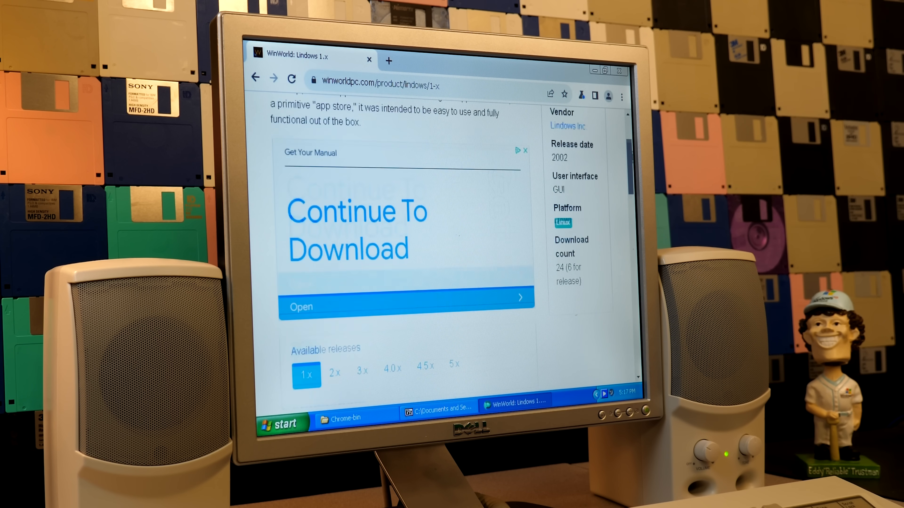
pyautogui.scroll(-3)
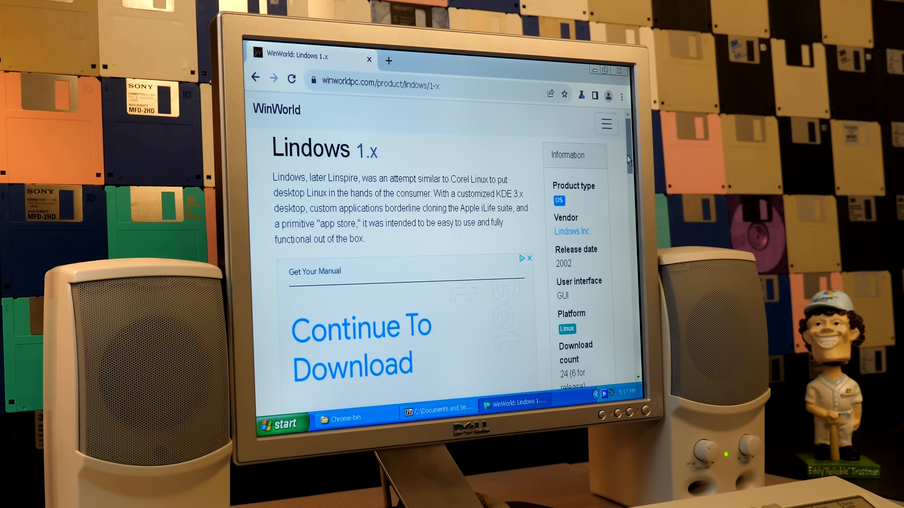
pyautogui.click(404, 80)
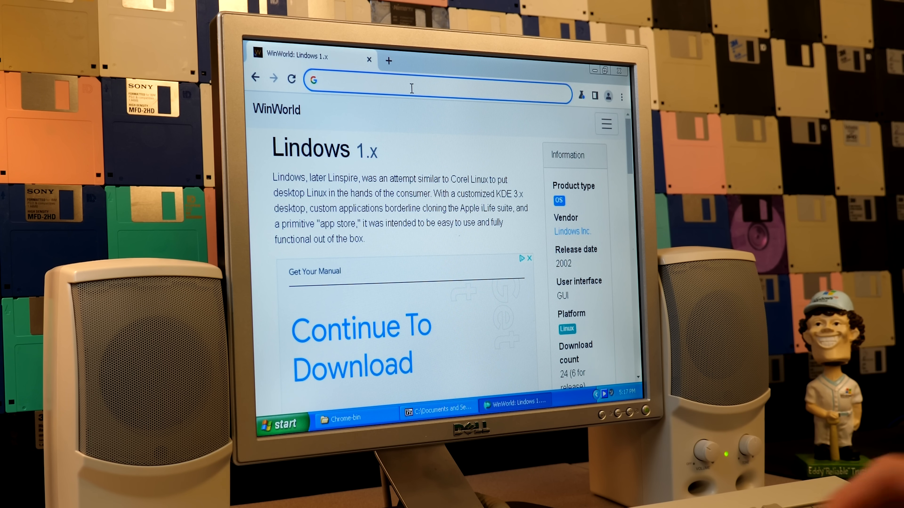
pyautogui.write('archive.org')
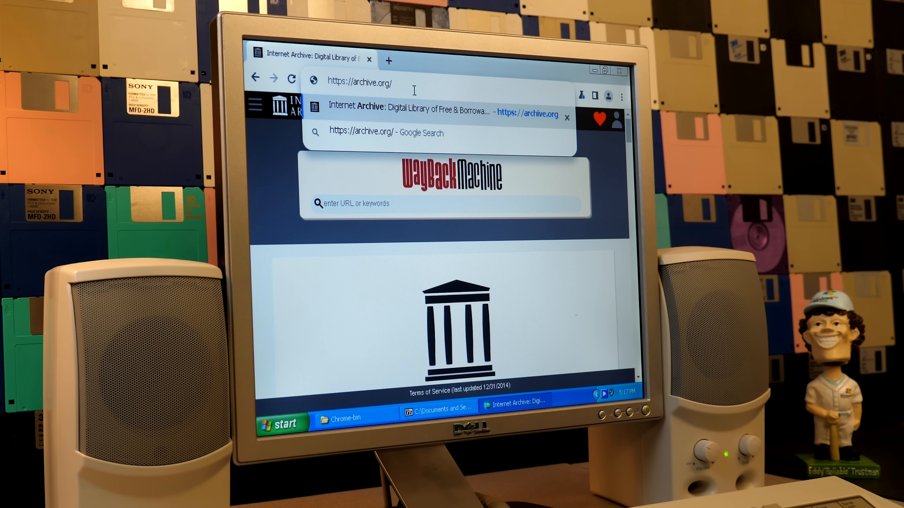
pyautogui.write('/details')
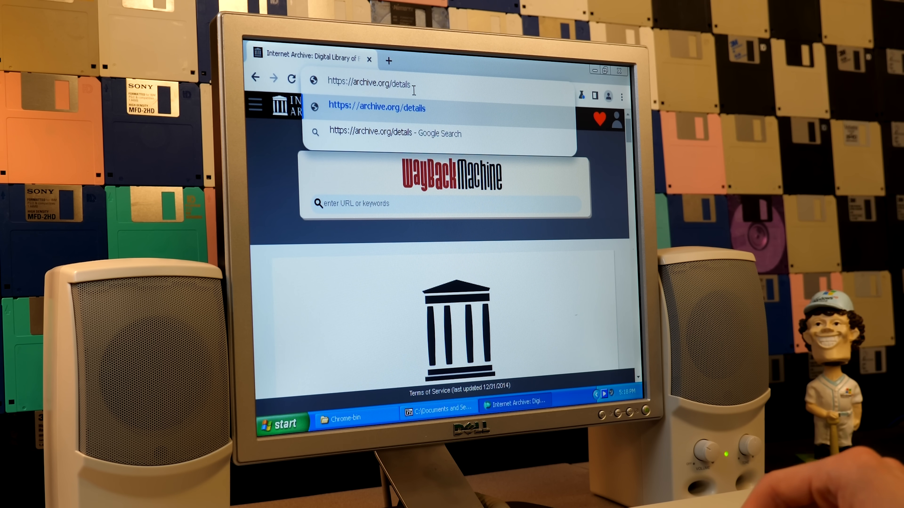
pyautogui.write('/@michaelmjd')
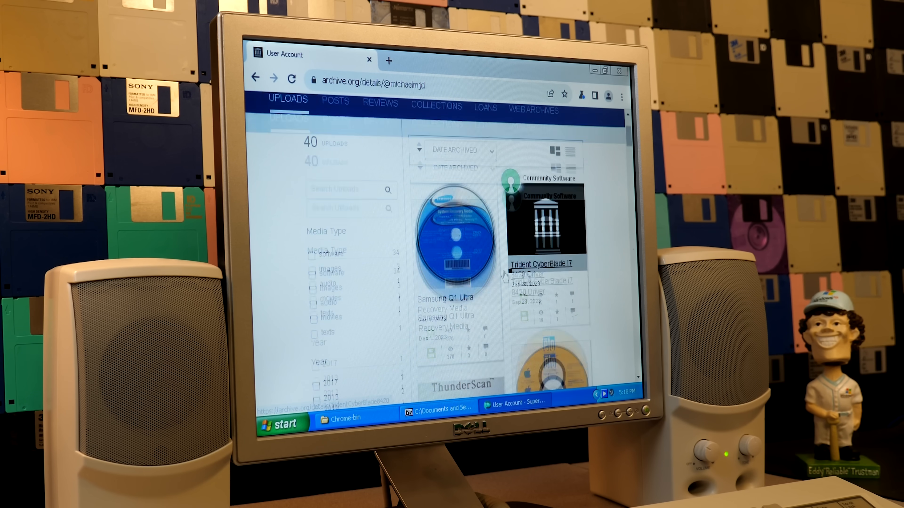
pyautogui.scroll(-3)
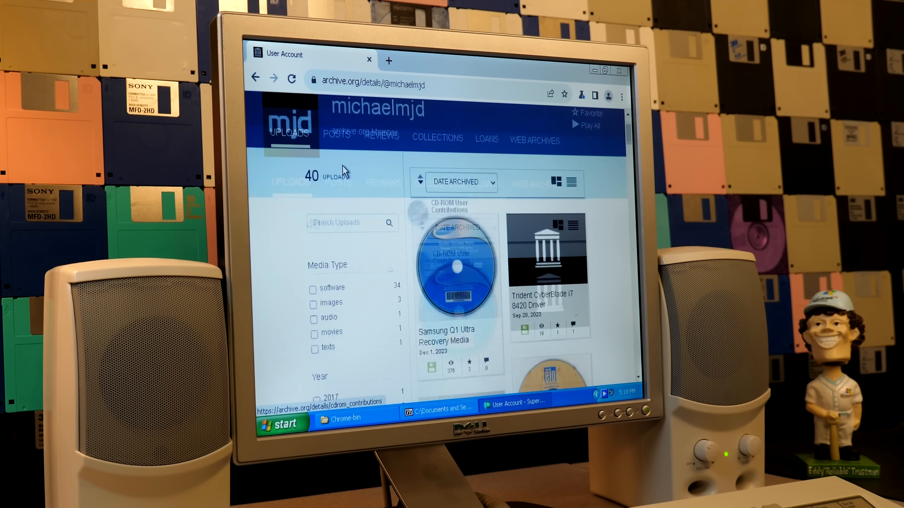
pyautogui.scroll(-3)
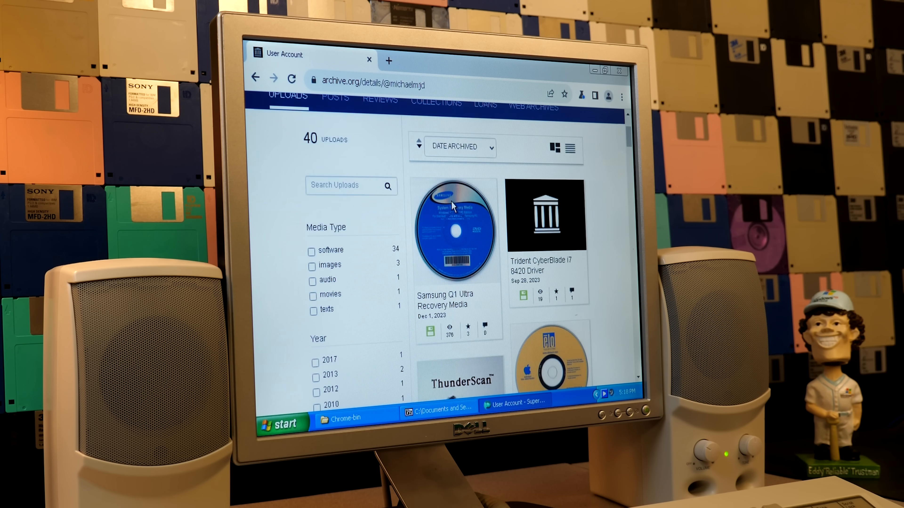
pyautogui.scroll(-3)
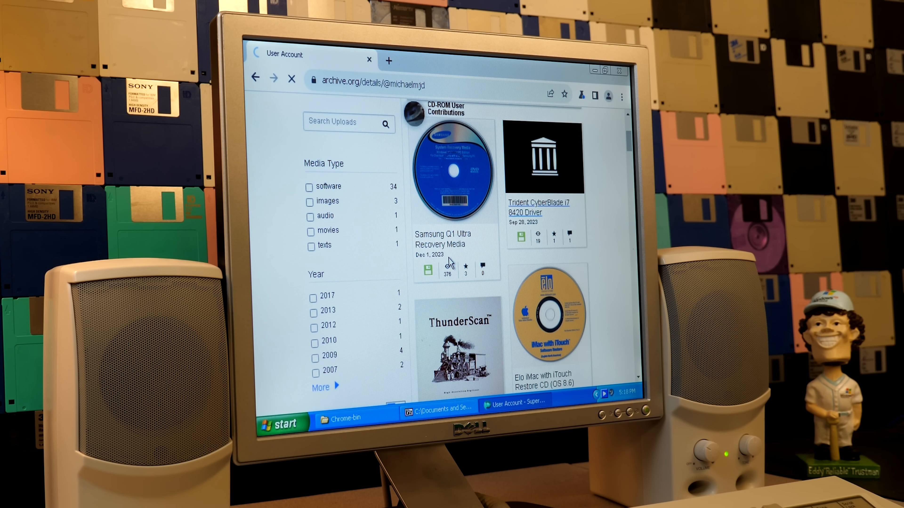
pyautogui.click(537, 207)
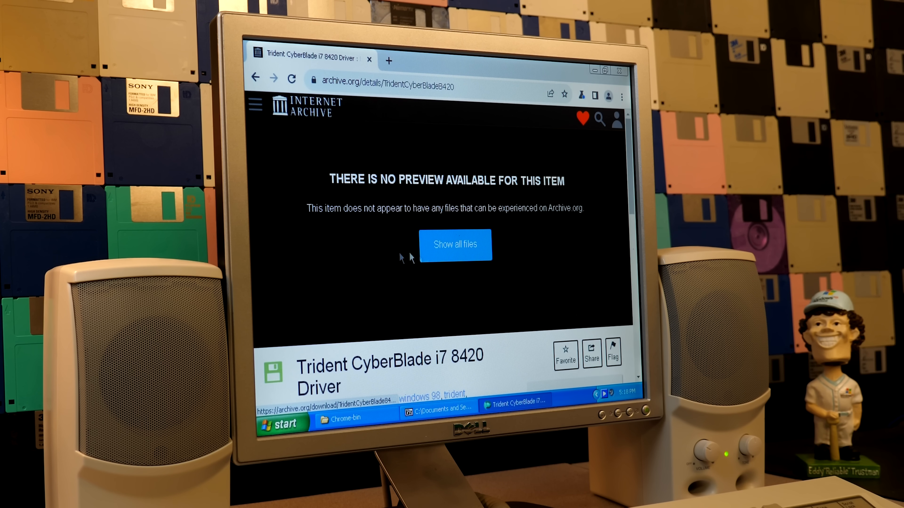
pyautogui.click(454, 244)
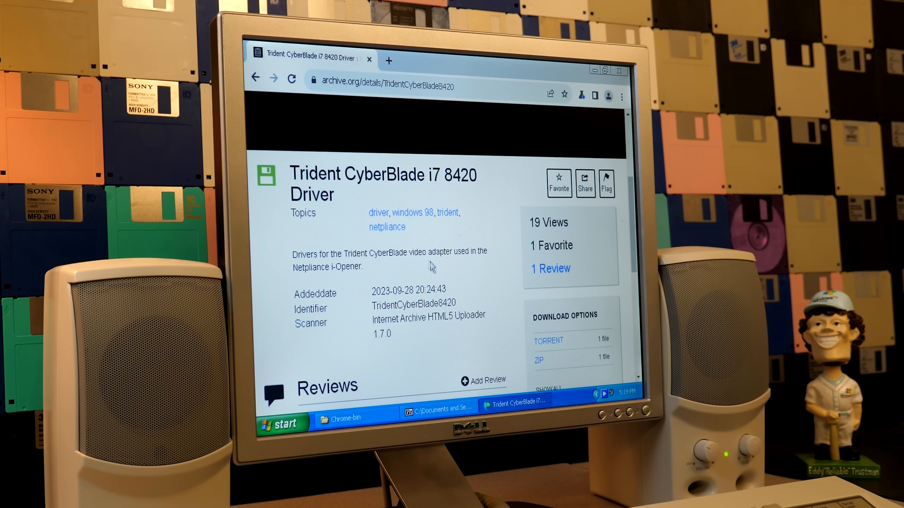
pyautogui.moveTo(546, 361)
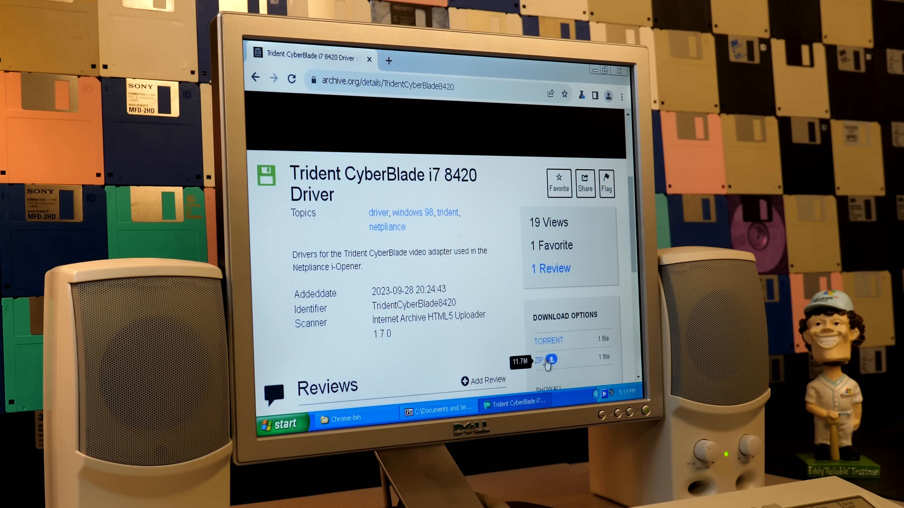
pyautogui.moveTo(550, 360)
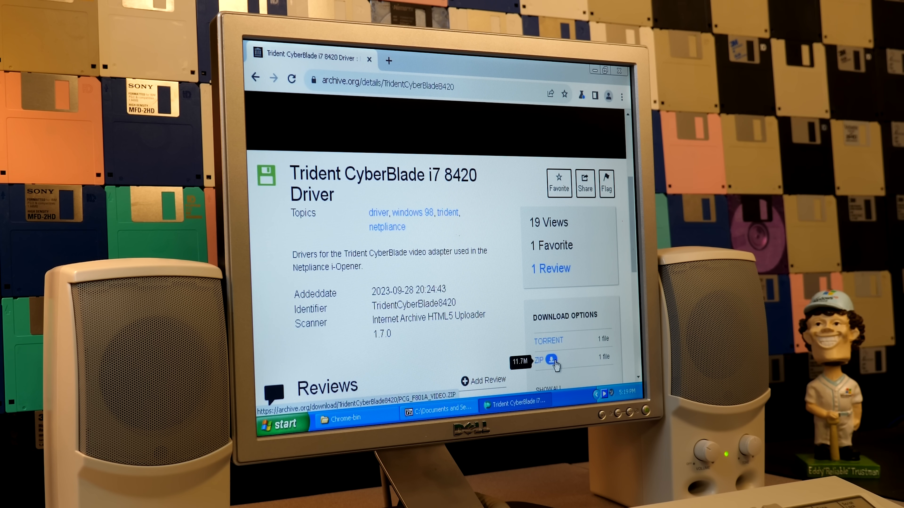
pyautogui.click(553, 359)
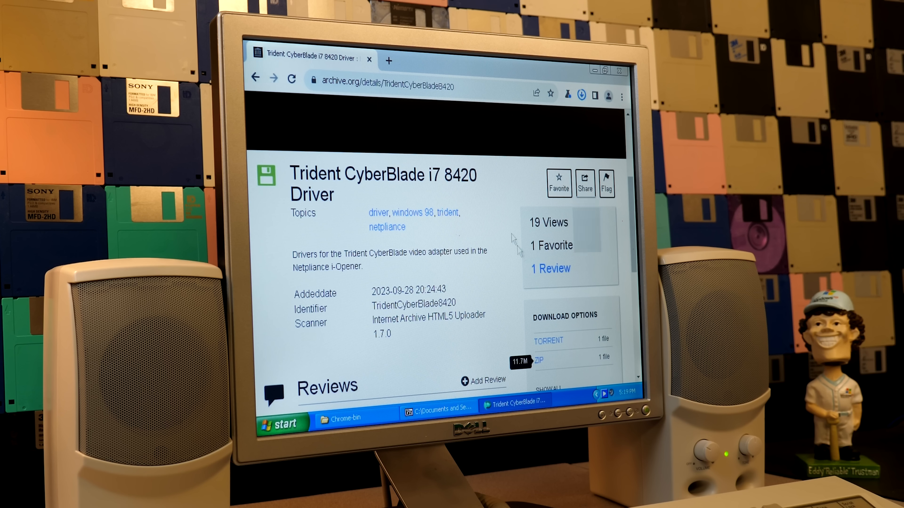
pyautogui.click(580, 94)
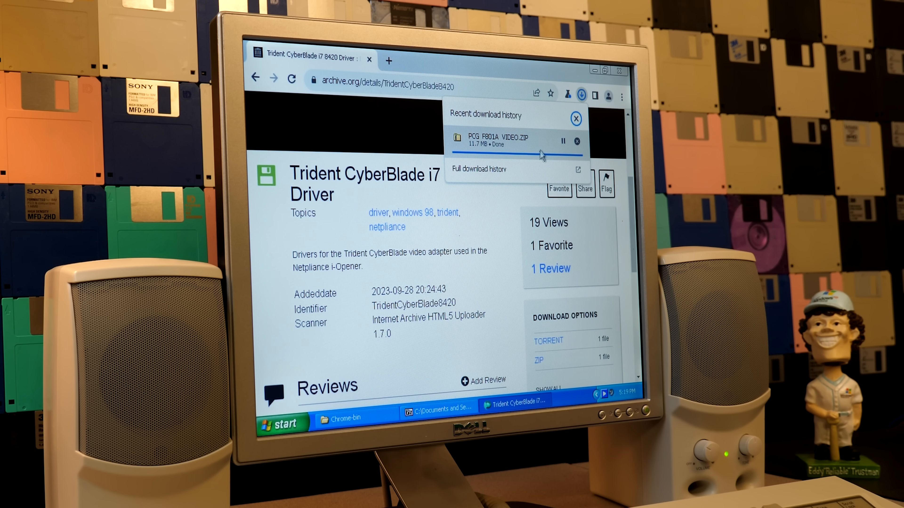
pyautogui.click(581, 95)
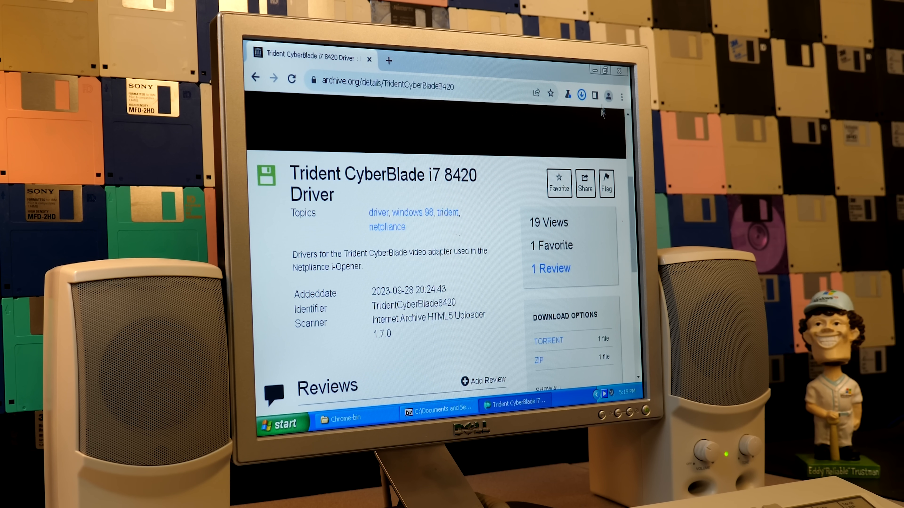
pyautogui.click(607, 95)
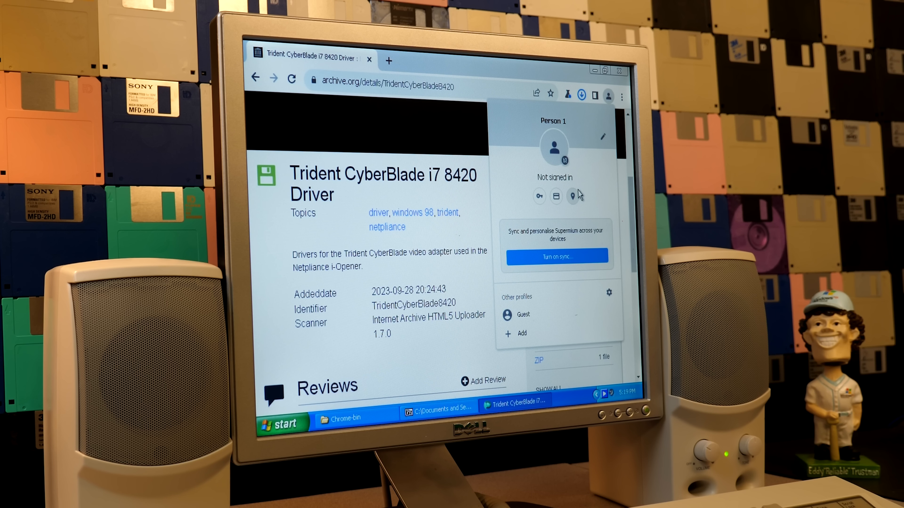
pyautogui.click(582, 94)
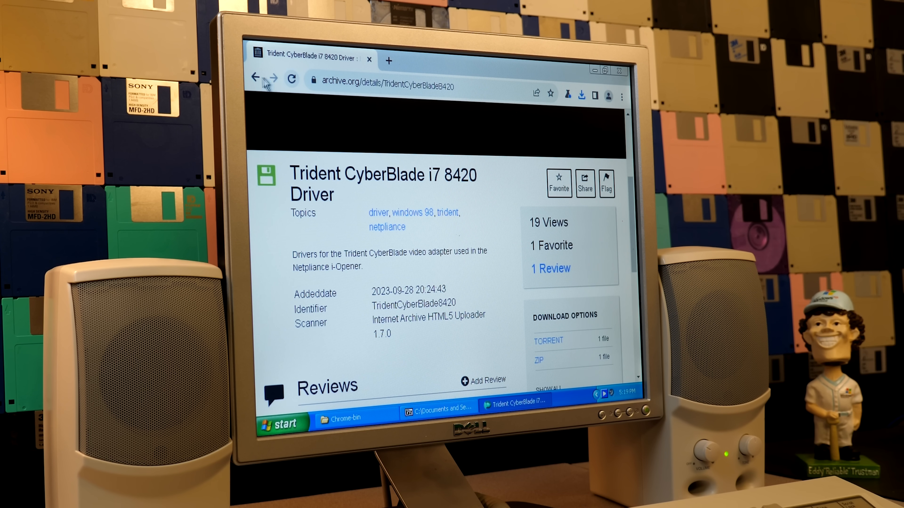
pyautogui.moveTo(254, 78)
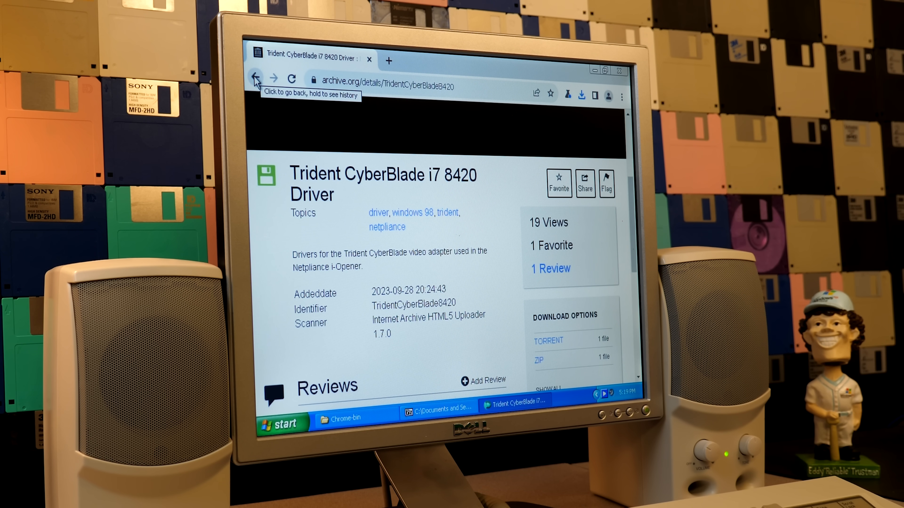
# Step: Return to the YouTube channel page and pause its featured Microsoft Saved Apple video
pyautogui.click(255, 79)
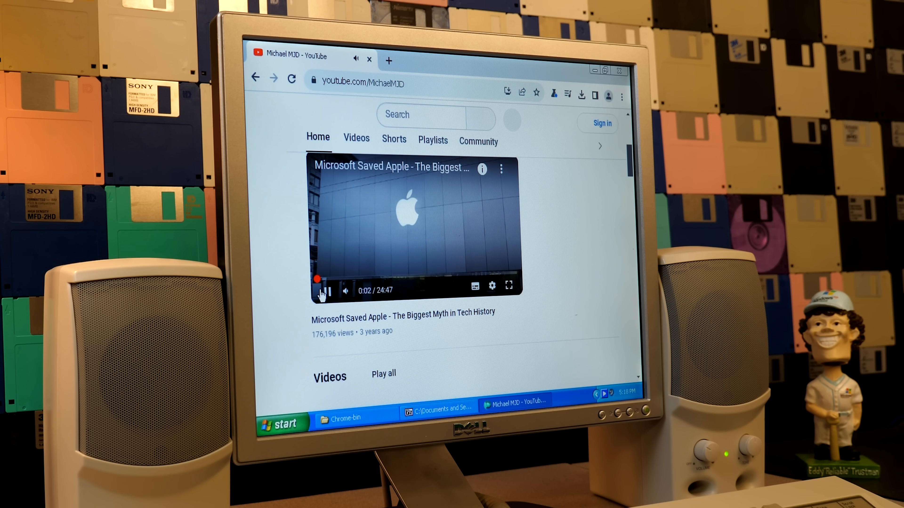
pyautogui.click(321, 290)
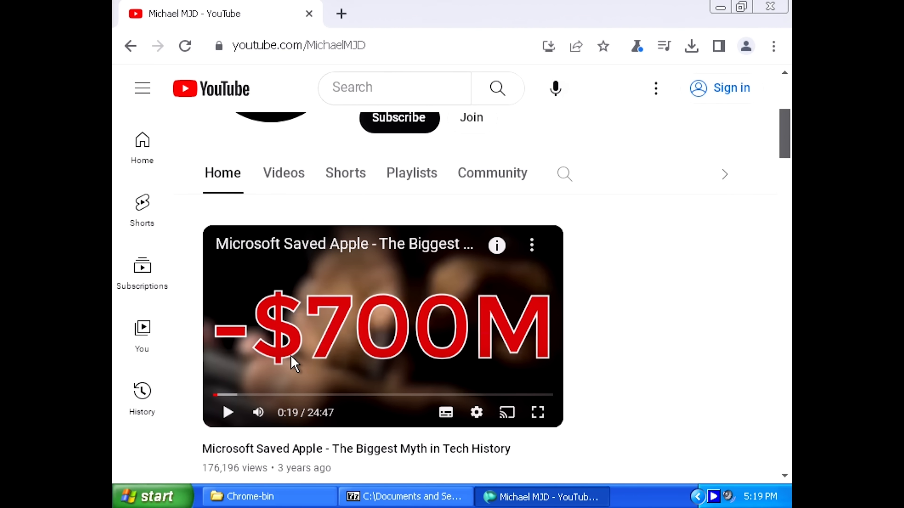
pyautogui.moveTo(259, 372)
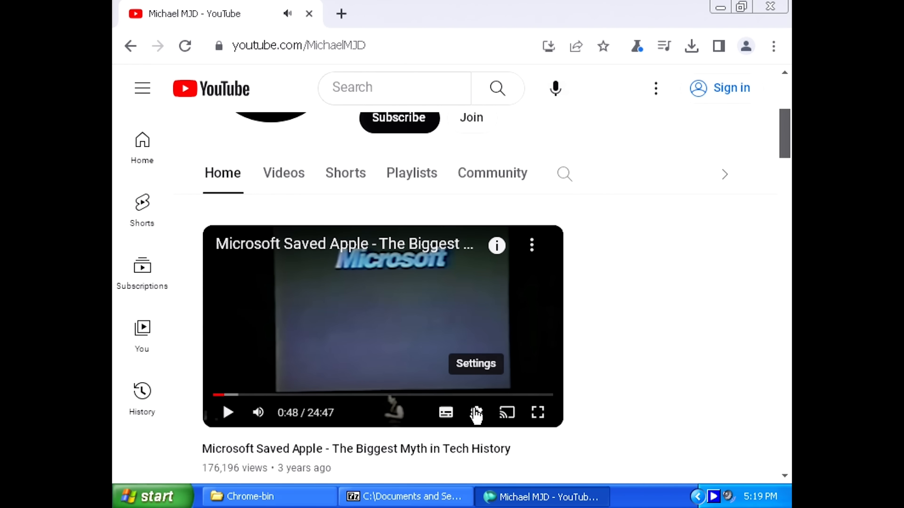
# Step: Raise the video's playback quality from the player settings and resume playing it
pyautogui.click(475, 413)
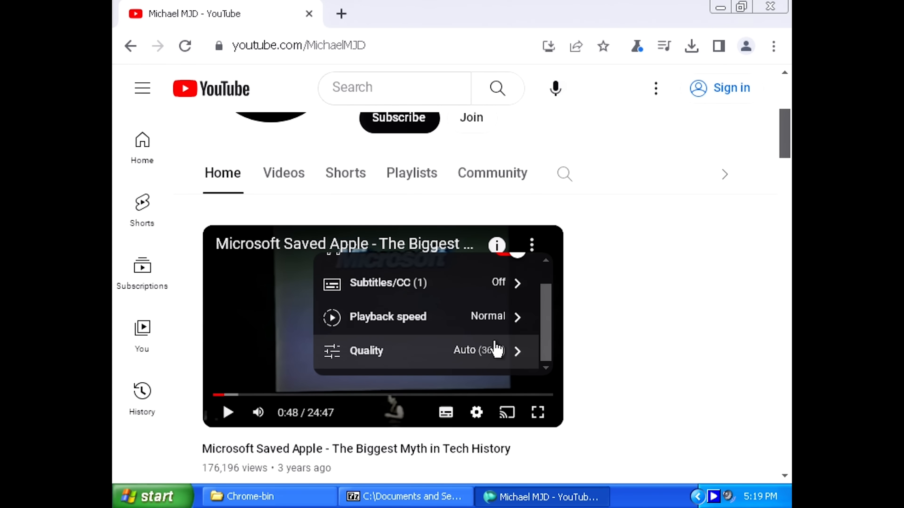
pyautogui.click(366, 350)
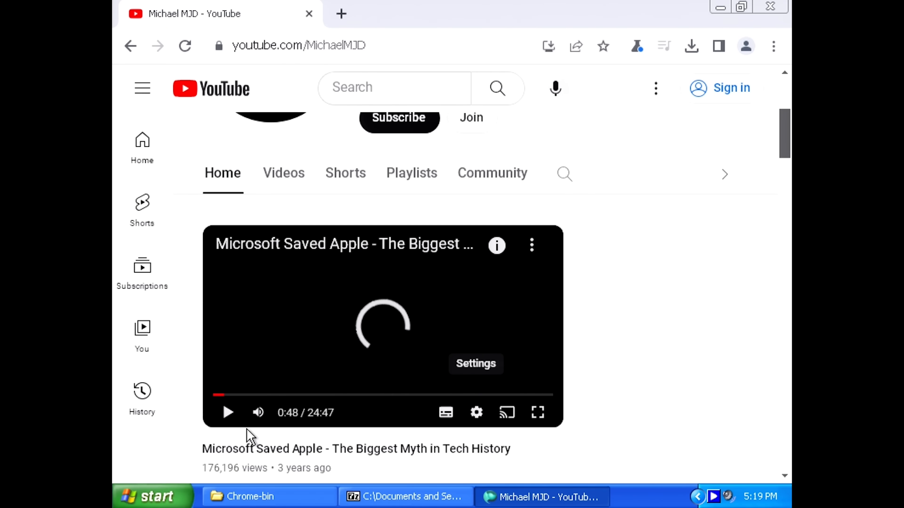
pyautogui.click(227, 412)
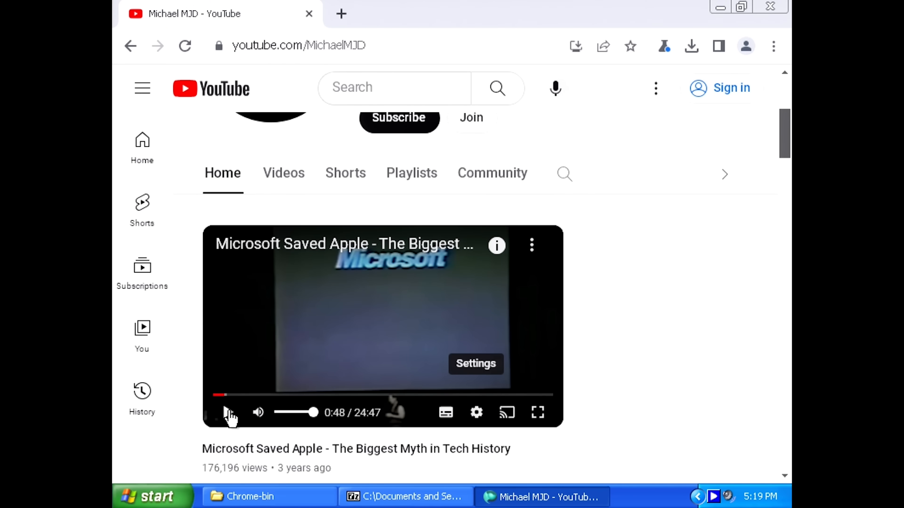
pyautogui.click(228, 412)
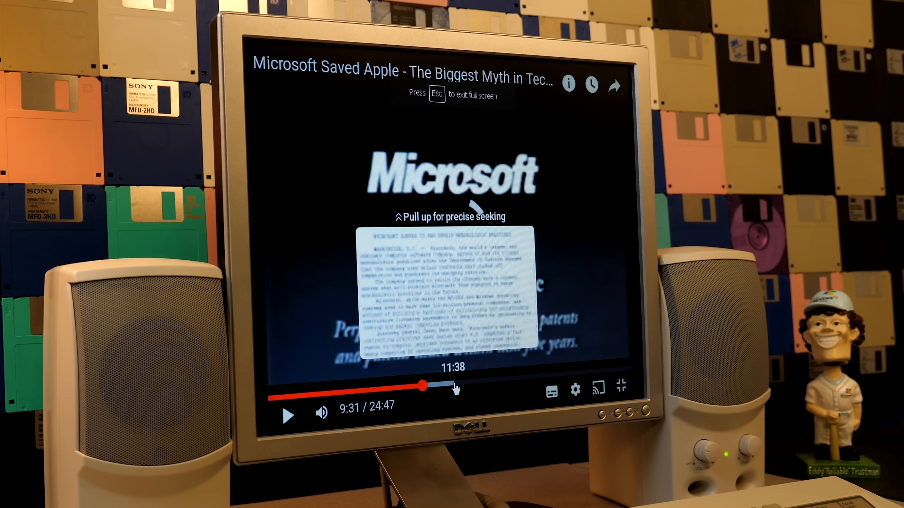
# Step: Seek far ahead in the Microsoft Saved Apple video, pause it, then resume playback
pyautogui.moveTo(422, 385); pyautogui.dragTo(504, 379)
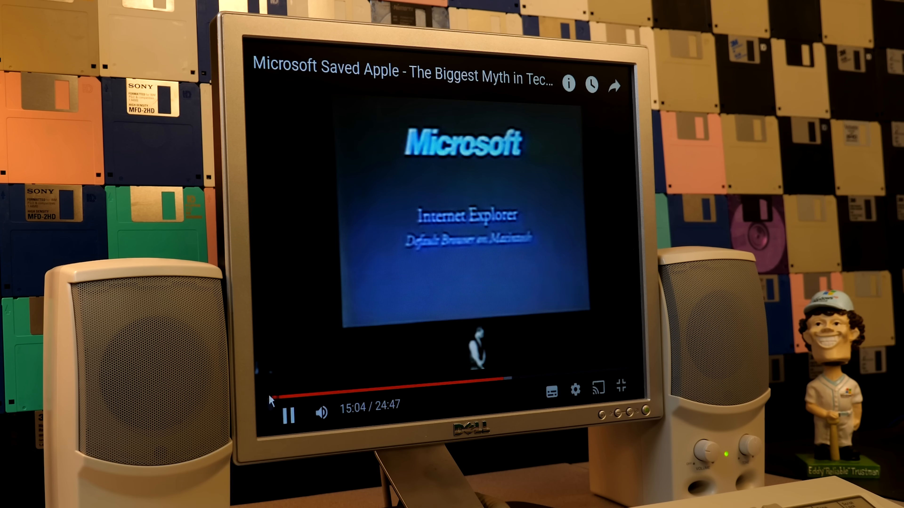
pyautogui.click(574, 390)
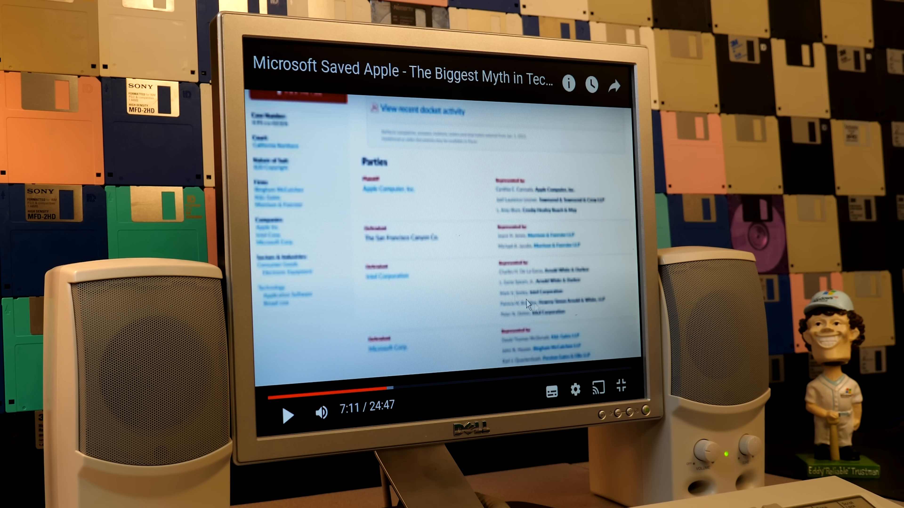
pyautogui.click(285, 414)
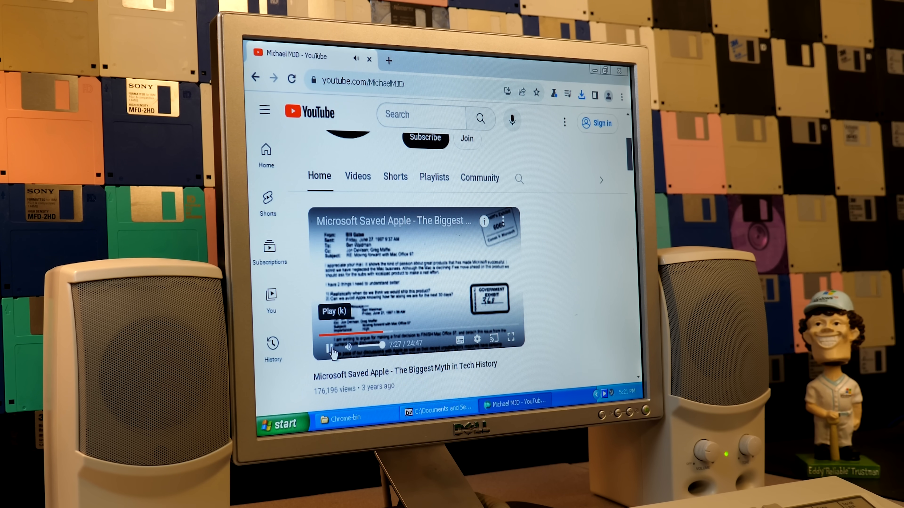
# Step: Scroll down the channel page and start the embedded video playing again at 7:27
pyautogui.scroll(-3)
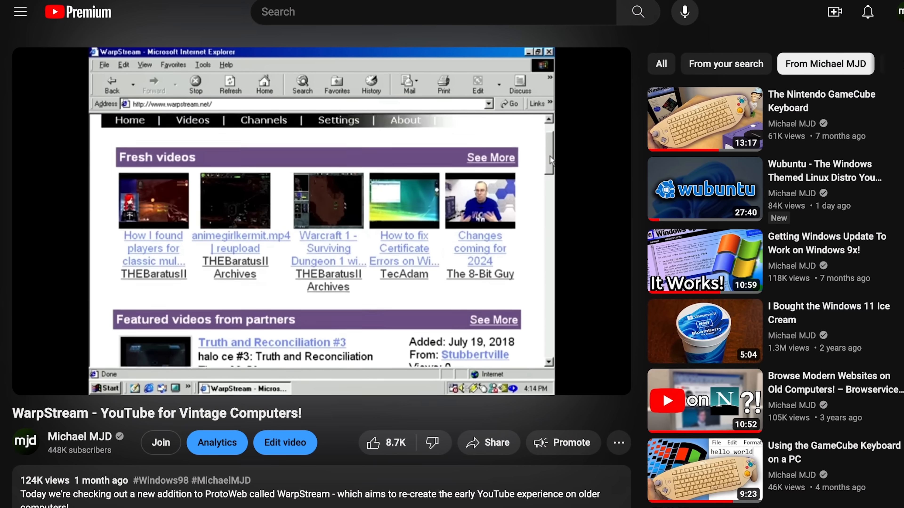
pyautogui.scroll(-3)
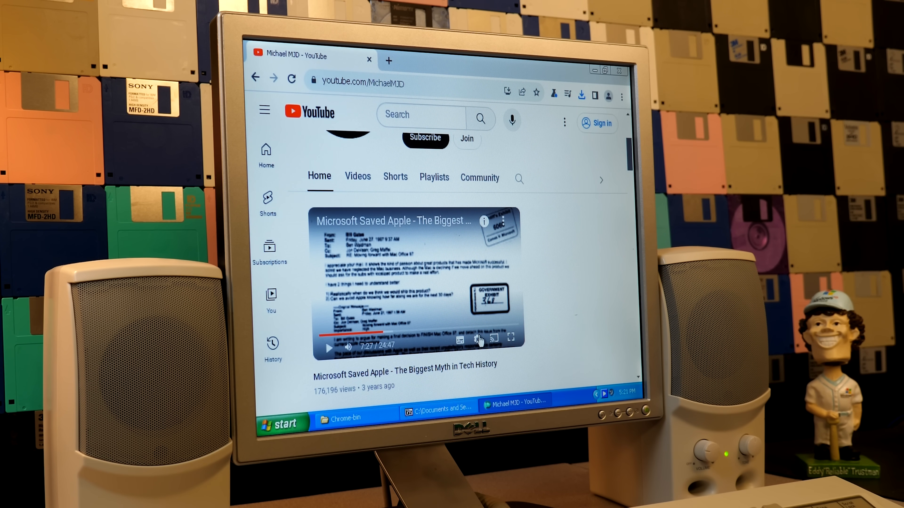
pyautogui.click(477, 338)
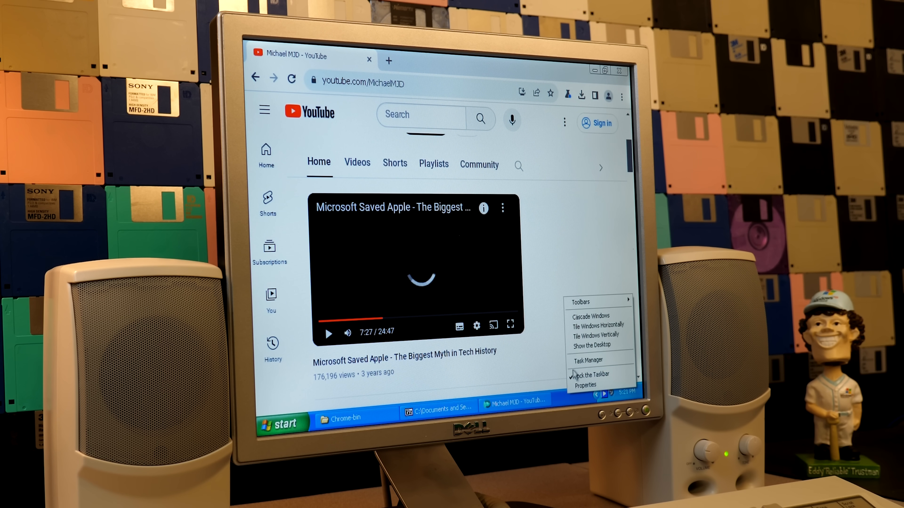
# Step: Launch Task Manager to watch CPU load and switch the video's quality to 720p
pyautogui.click(587, 360)
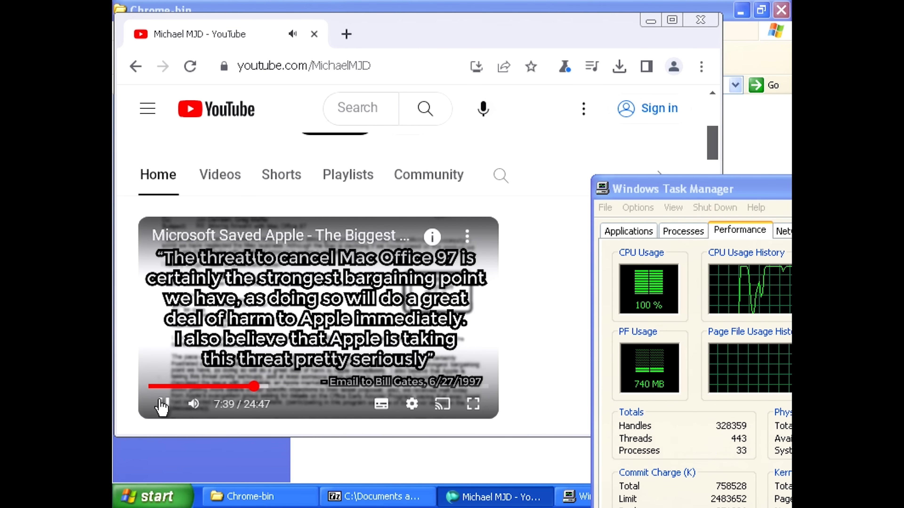
pyautogui.click(411, 404)
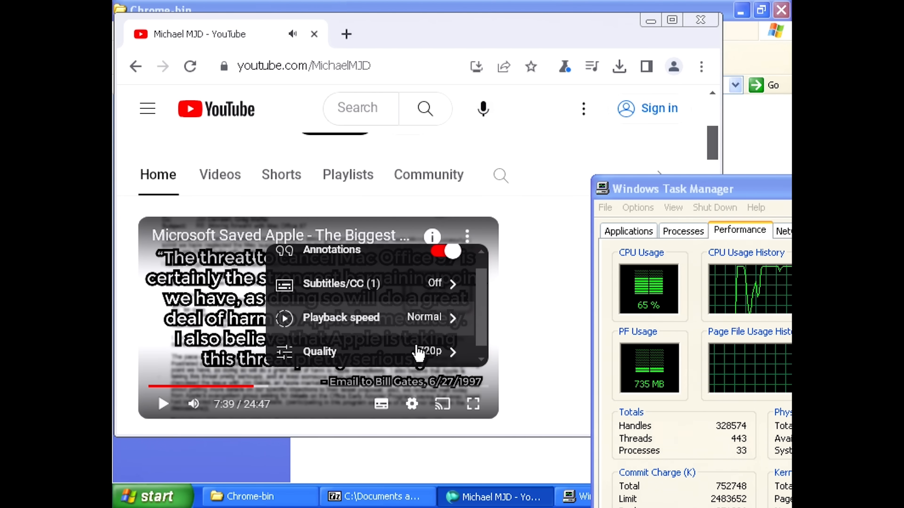
pyautogui.click(426, 352)
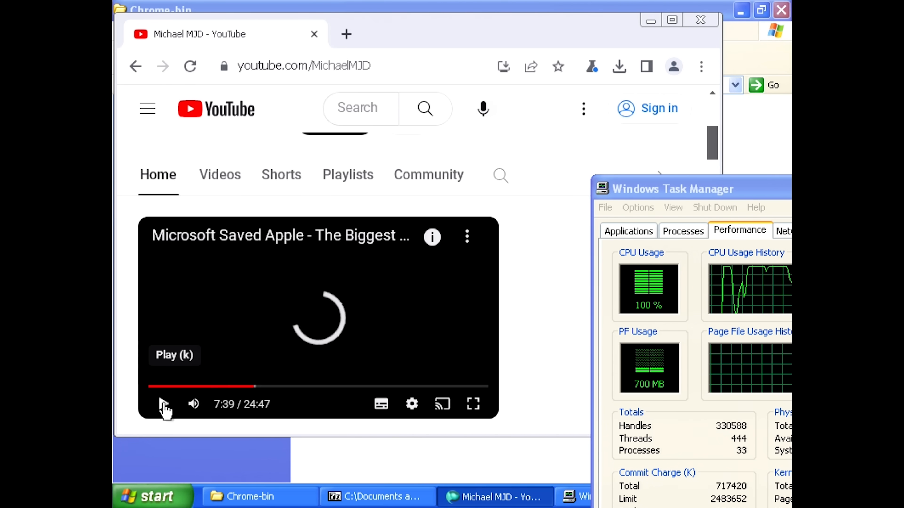
# Step: Resume the video under Task Manager's CPU monitoring, then close the Supermium window
pyautogui.click(163, 403)
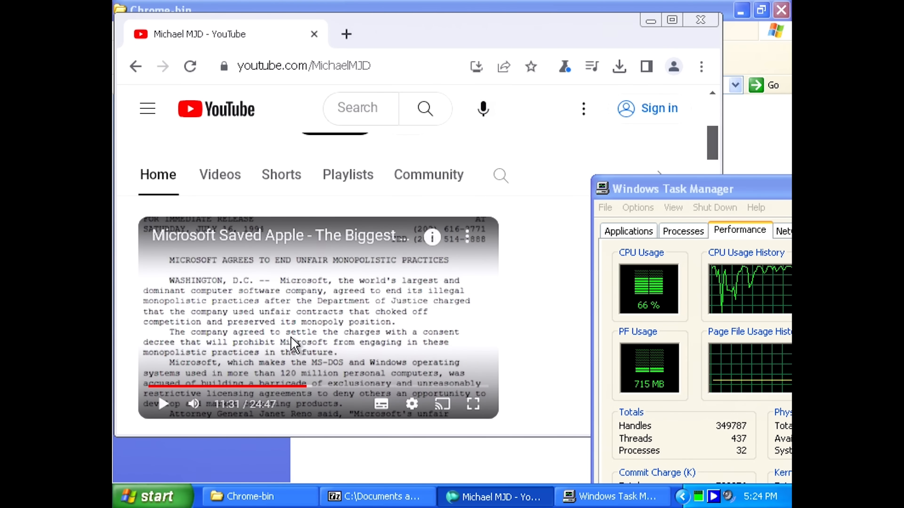
pyautogui.moveTo(166, 403)
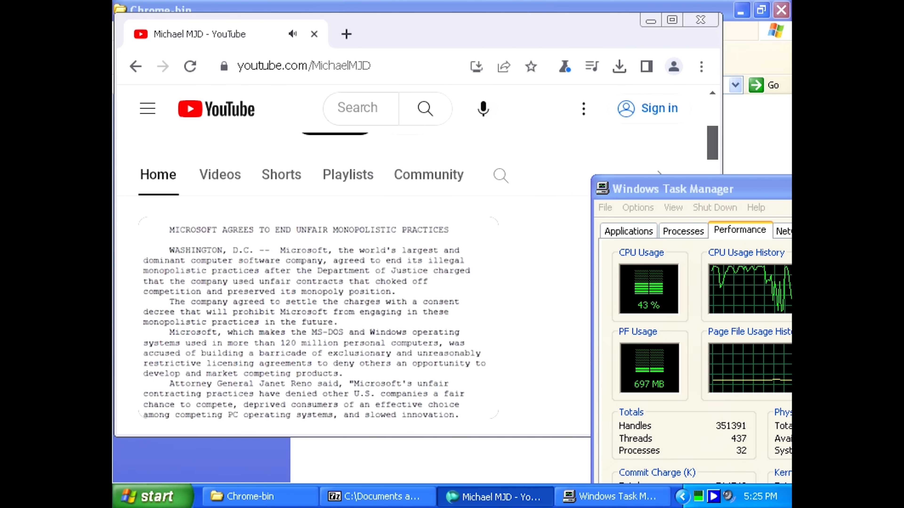
pyautogui.click(468, 318)
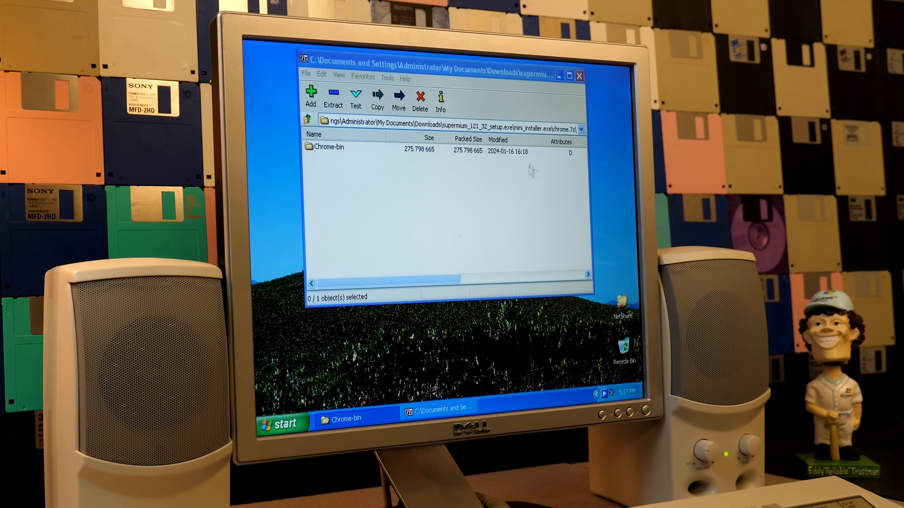
pyautogui.click(578, 75)
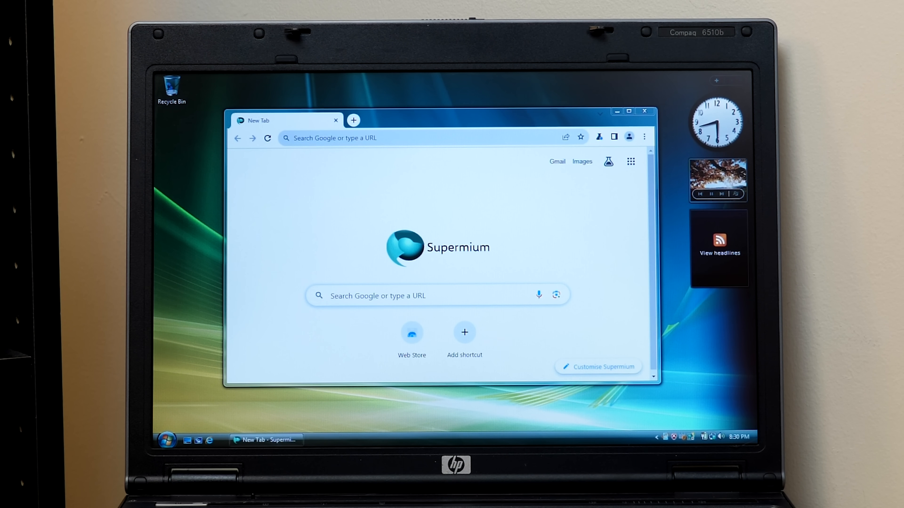
pyautogui.moveTo(491, 417)
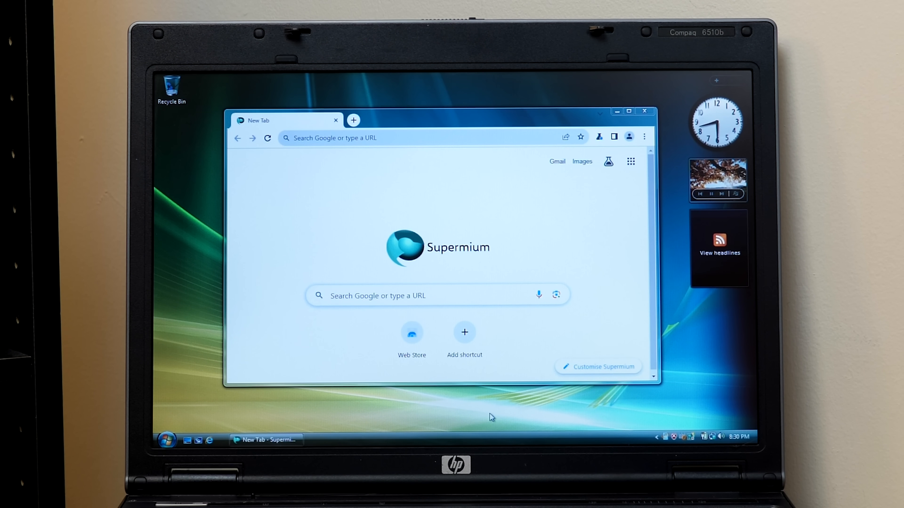
pyautogui.moveTo(375, 410)
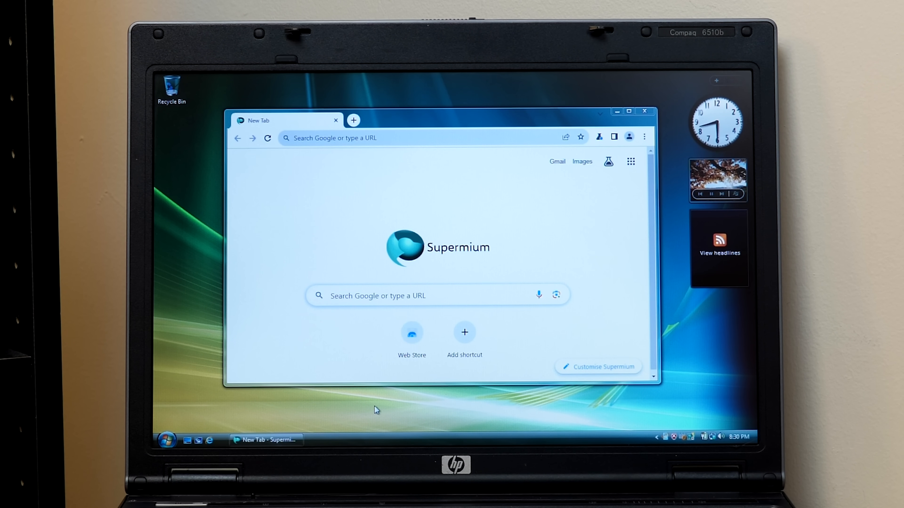
# Step: Launch Device Manager from the Start menu and expand Processors to show two Core 2 Duo T7300 CPUs
pyautogui.click(166, 439)
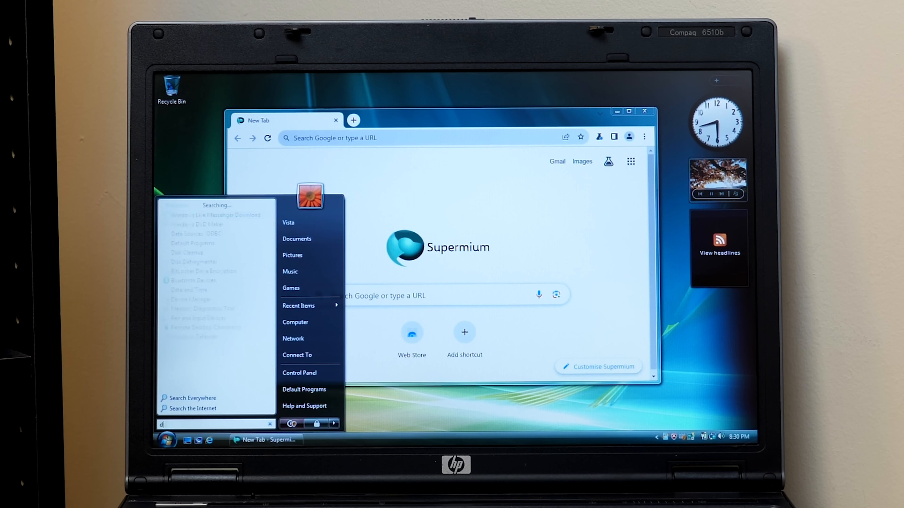
pyautogui.click(167, 439)
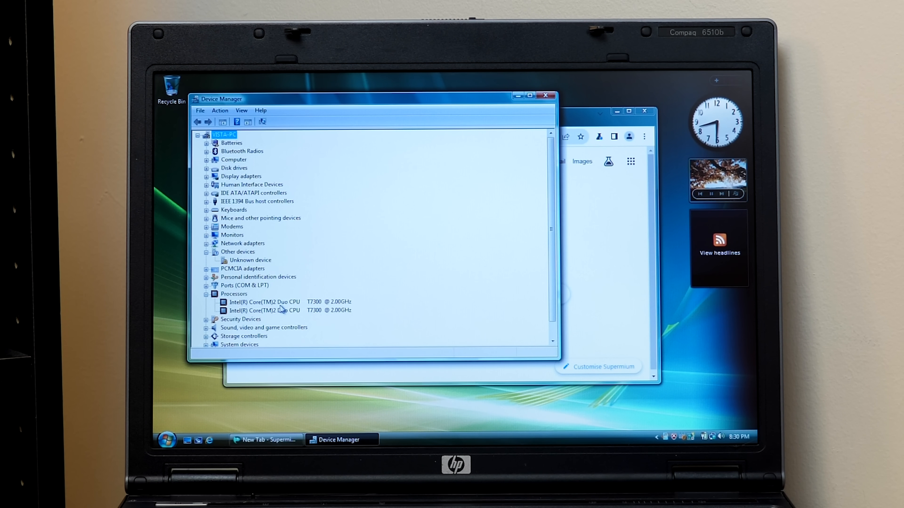
pyautogui.click(267, 302)
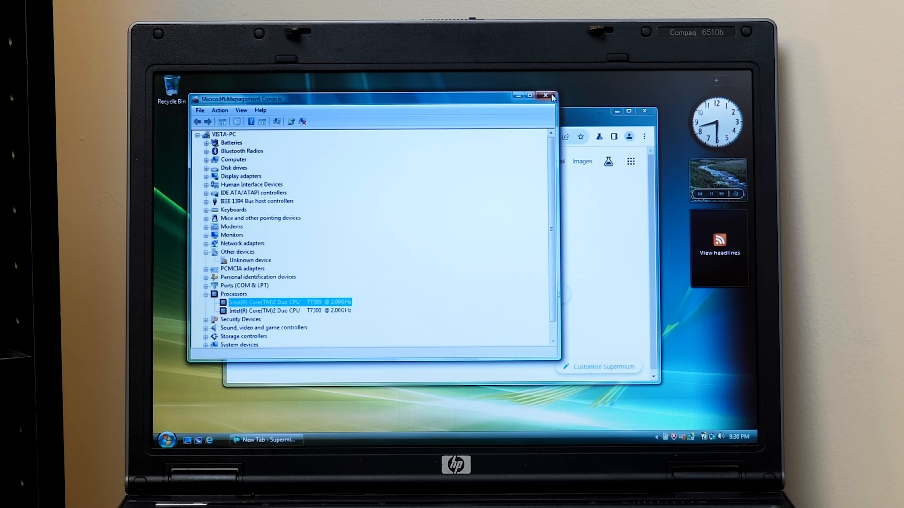
# Step: Close Device Manager, go to youtube.com and play the $20 Super Nintendo video maximized
pyautogui.click(545, 96)
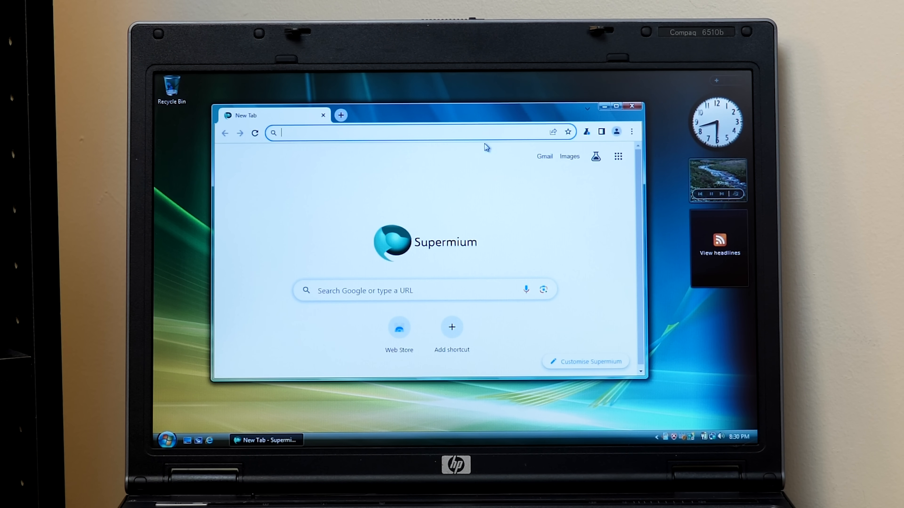
pyautogui.write('youtube.com/results?search_query=michael+mjd')
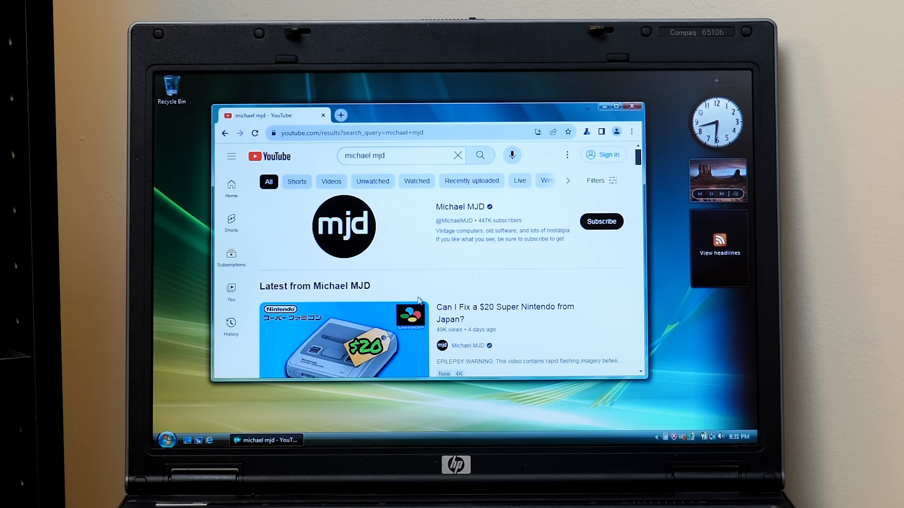
pyautogui.click(342, 340)
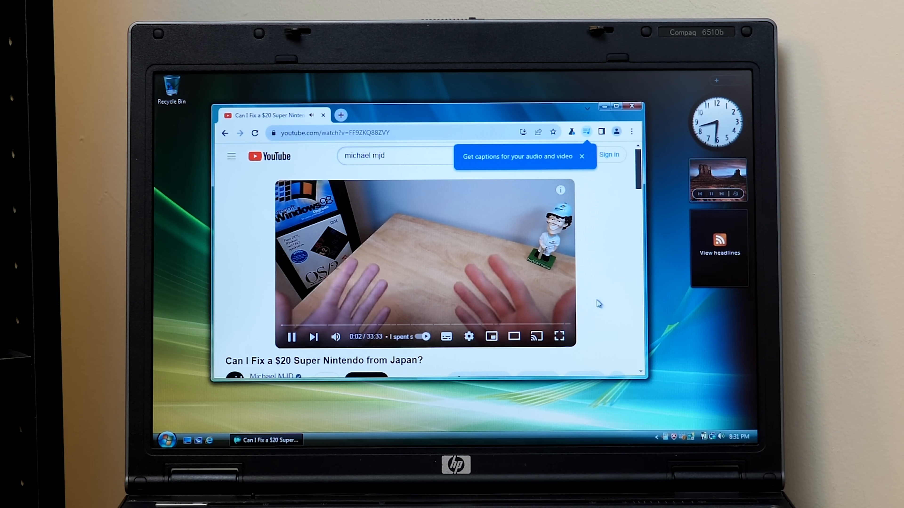
pyautogui.click(292, 336)
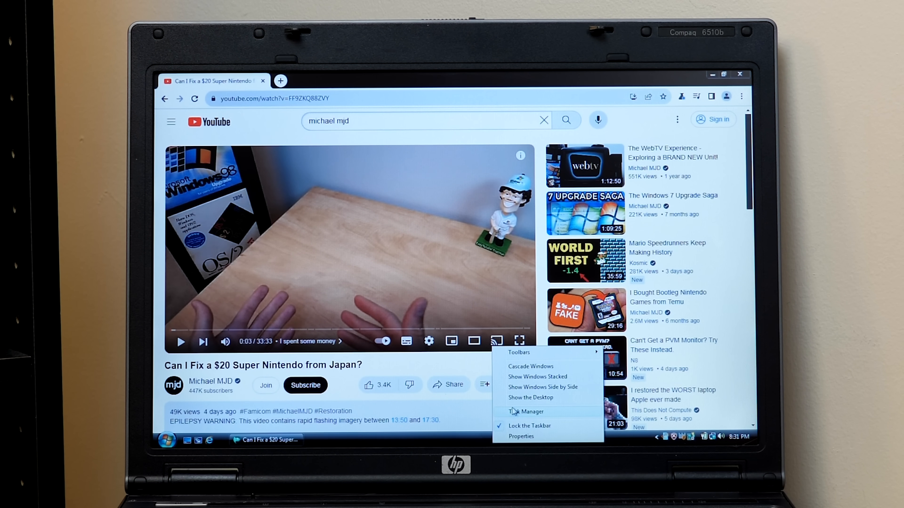
# Step: Bring up Task Manager's Performance tab and skip ahead in the Super Nintendo video
pyautogui.click(526, 412)
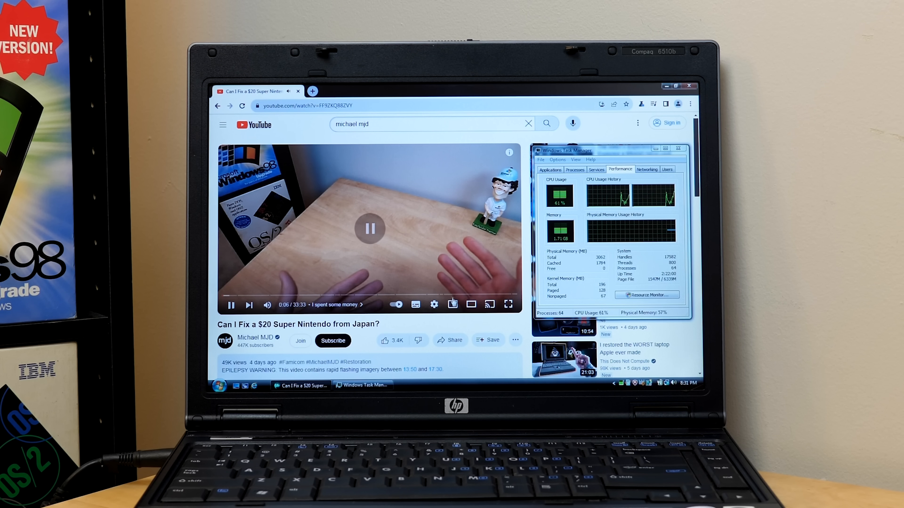
pyautogui.click(434, 305)
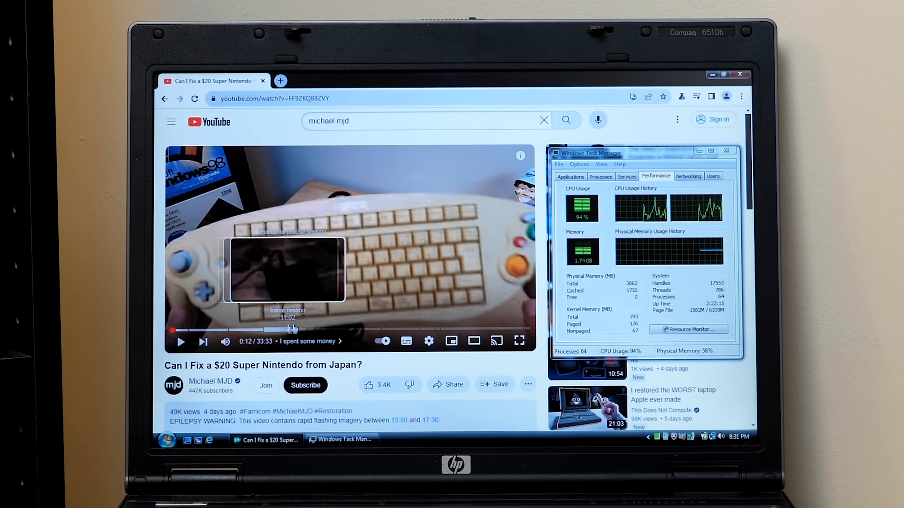
pyautogui.click(288, 330)
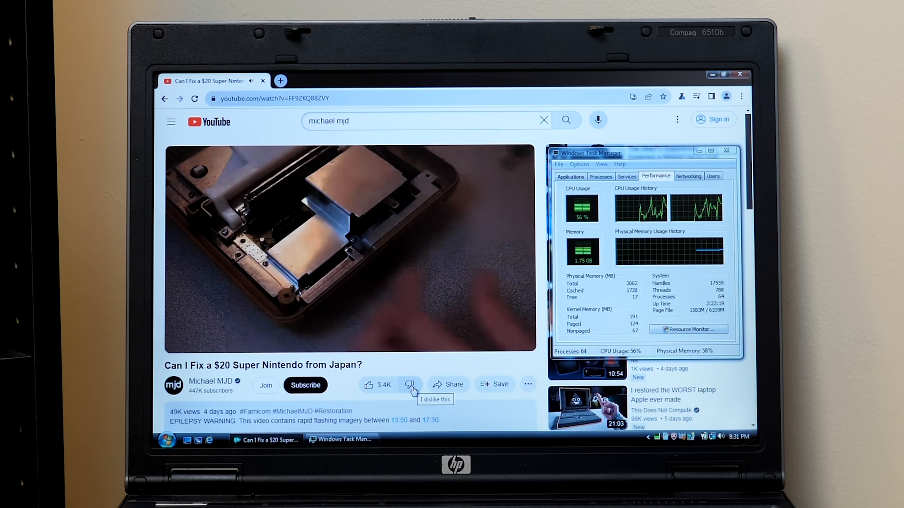
pyautogui.click(352, 329)
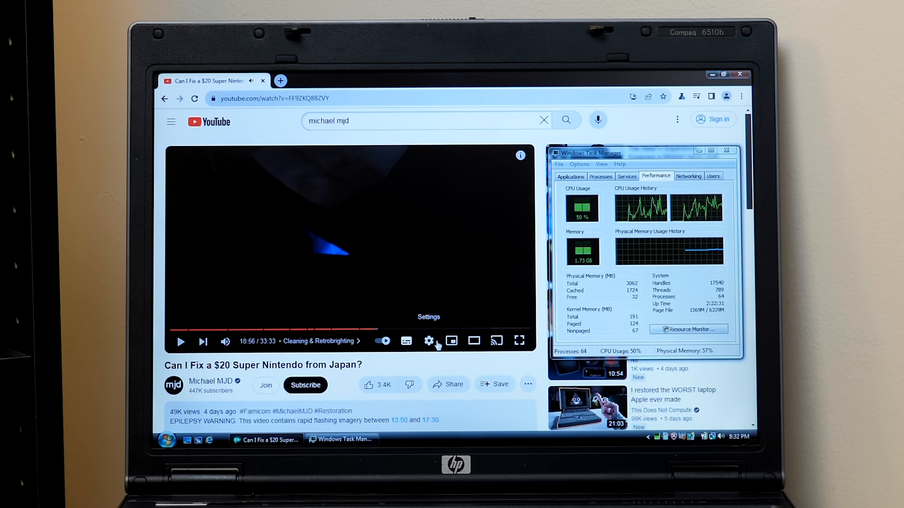
# Step: Toggle the auto-generated captions on and off and jump to the Initial Testing chapter
pyautogui.click(429, 340)
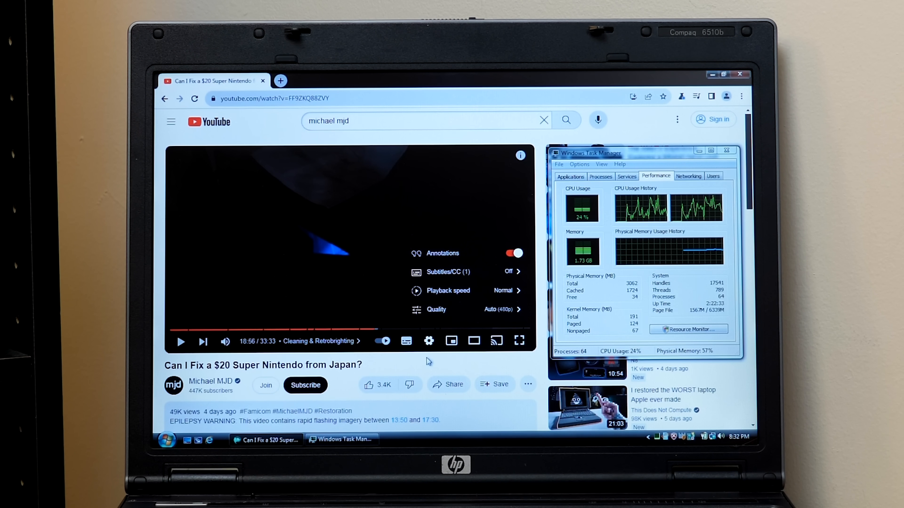
pyautogui.click(406, 341)
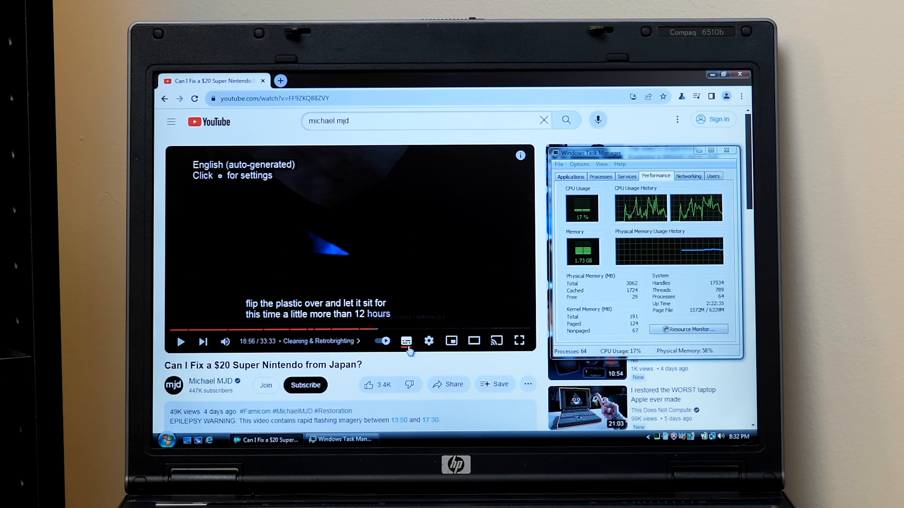
pyautogui.click(429, 341)
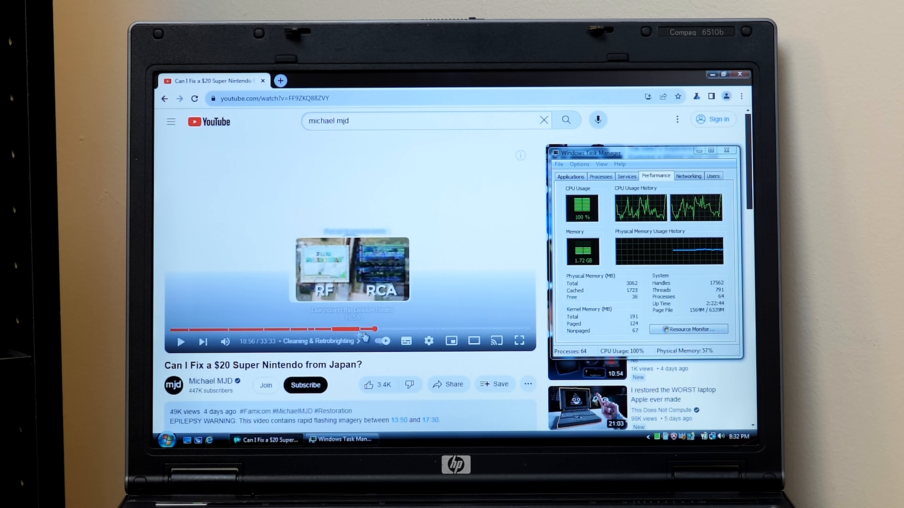
pyautogui.click(429, 341)
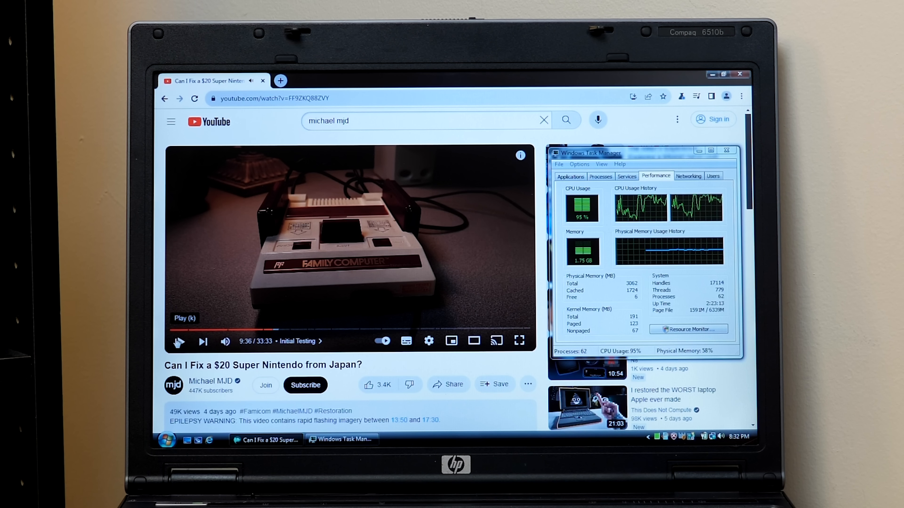
# Step: Pause and resume the video around 9:39, then bring up the player's settings
pyautogui.click(180, 342)
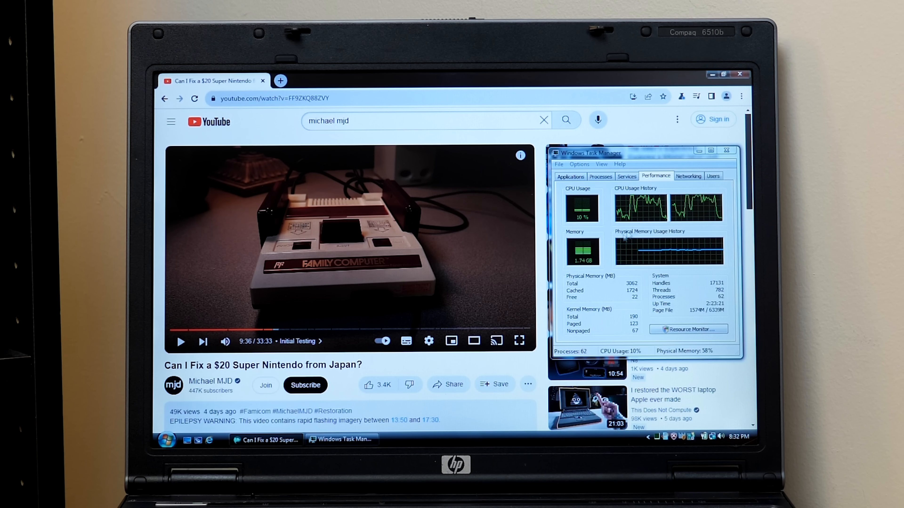
pyautogui.click(180, 341)
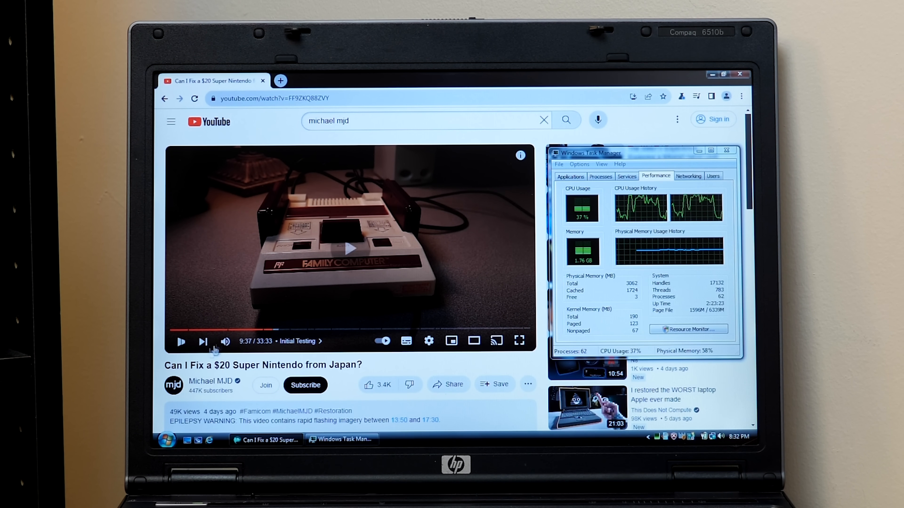
pyautogui.click(181, 341)
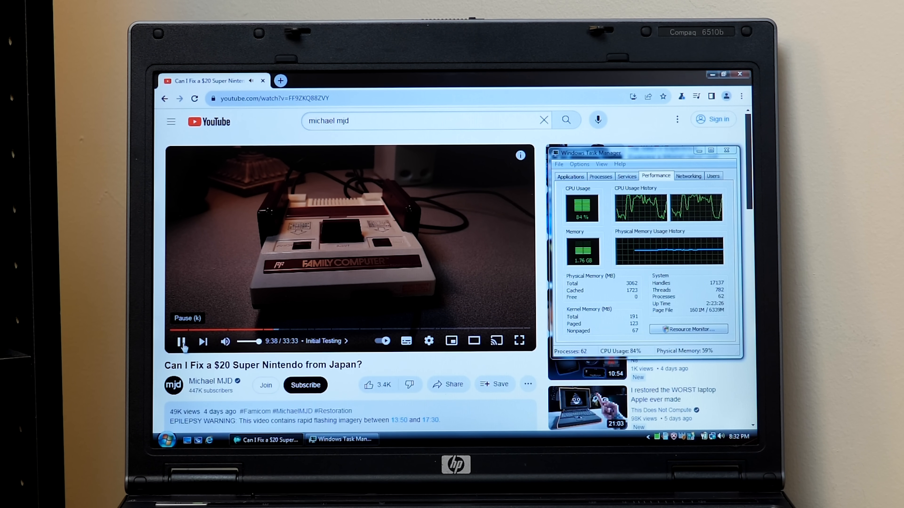
pyautogui.click(429, 341)
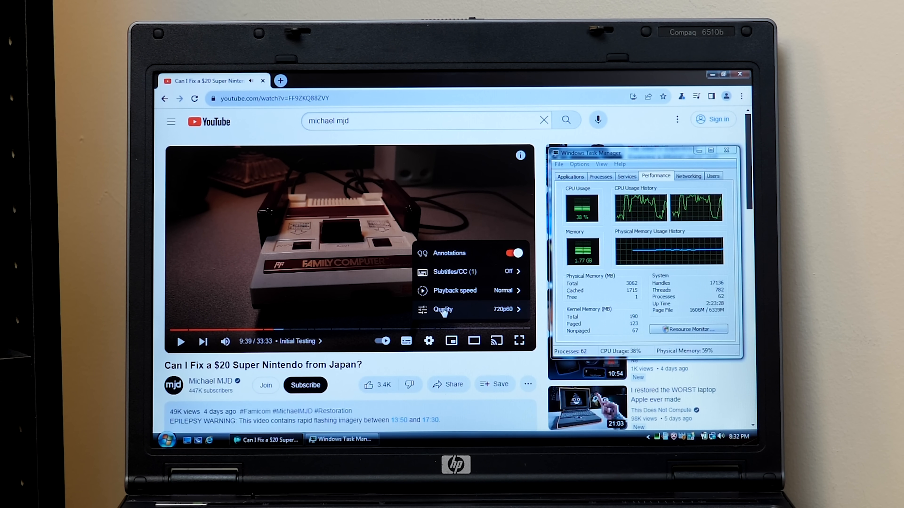
# Step: Choose 1080p60 from the quality list and keep the video playing with CPU near 99%
pyautogui.click(442, 310)
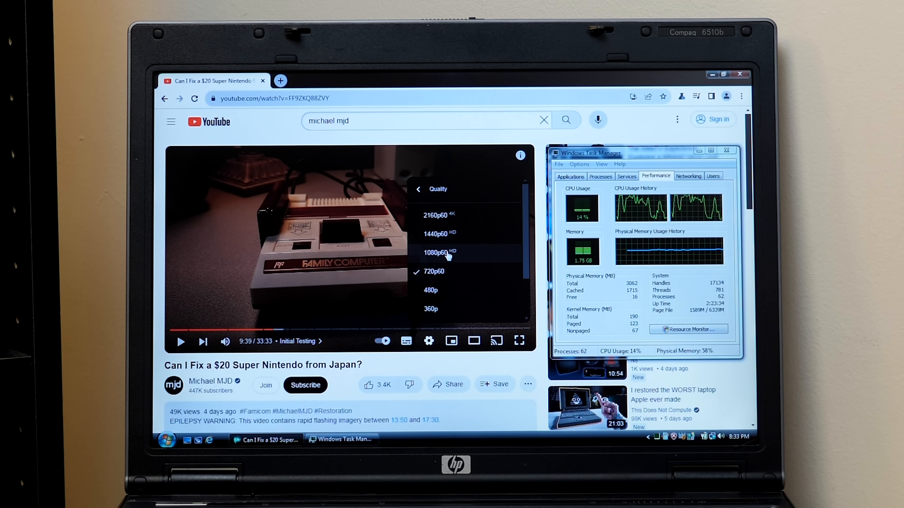
pyautogui.click(433, 252)
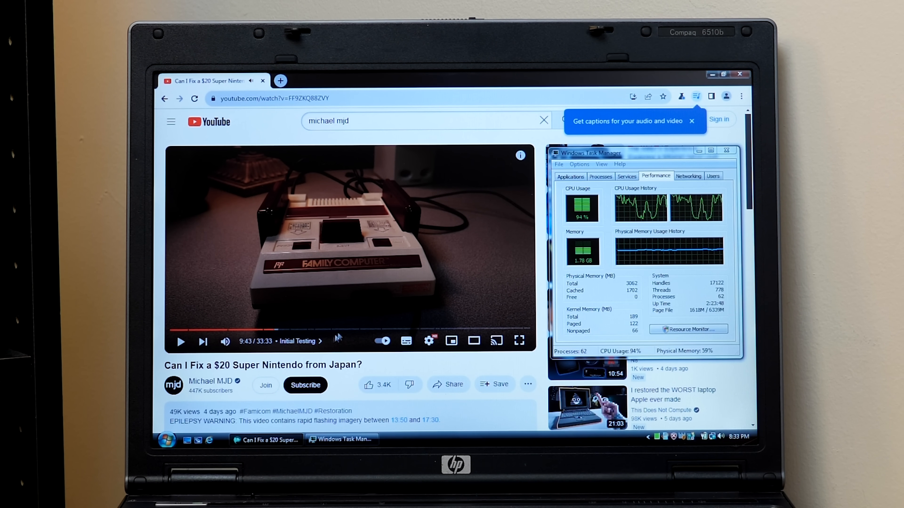
pyautogui.moveTo(337, 330)
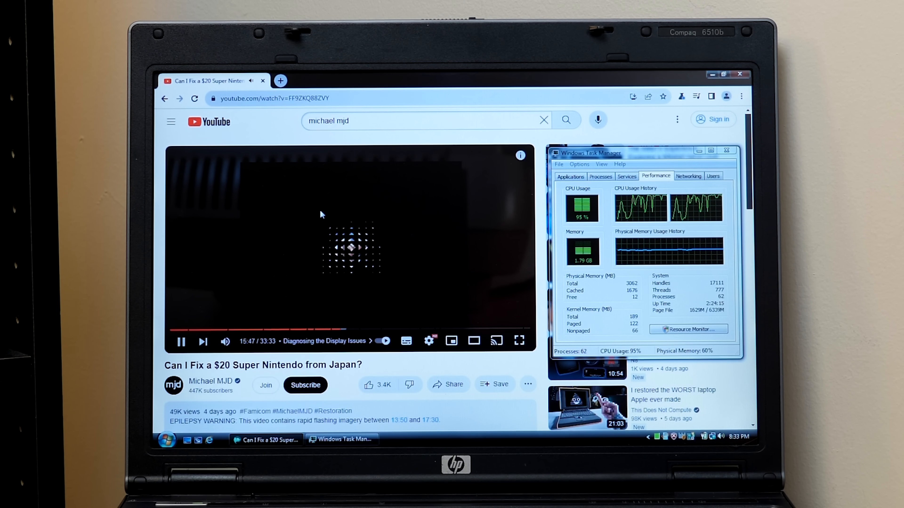
pyautogui.click(180, 342)
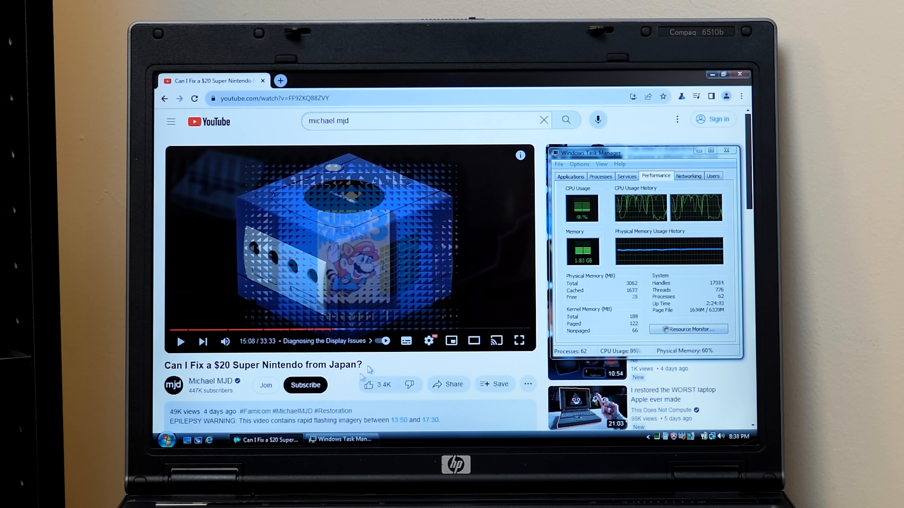
pyautogui.click(180, 341)
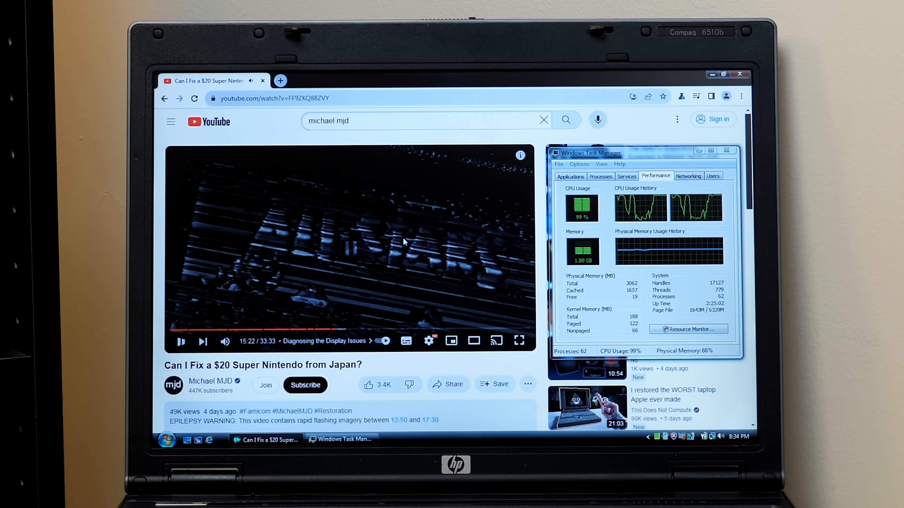
pyautogui.click(428, 342)
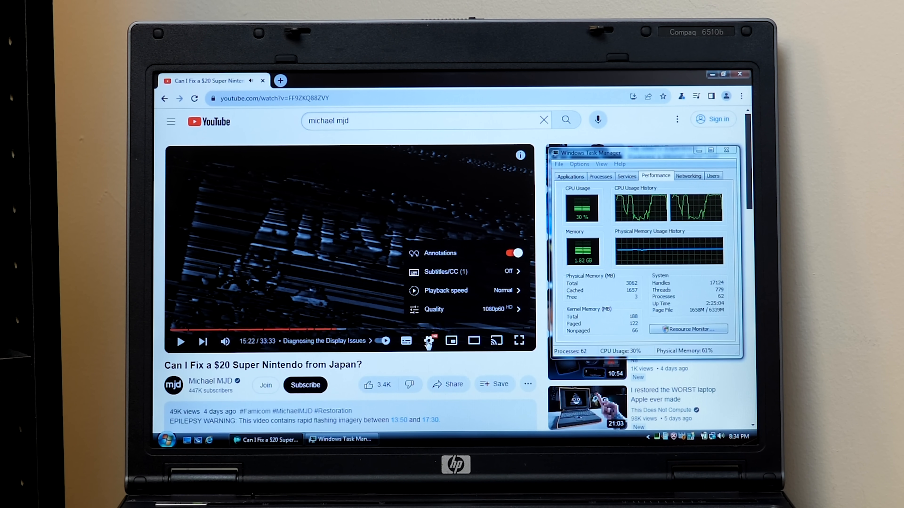
# Step: Close the settings and seek the video to 16:37 in Diagnosing the Display Issues
pyautogui.click(429, 341)
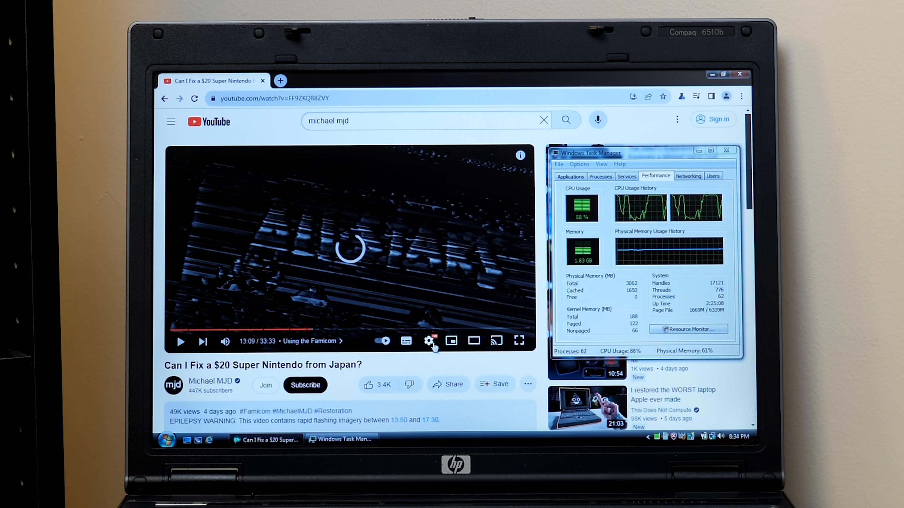
pyautogui.click(428, 341)
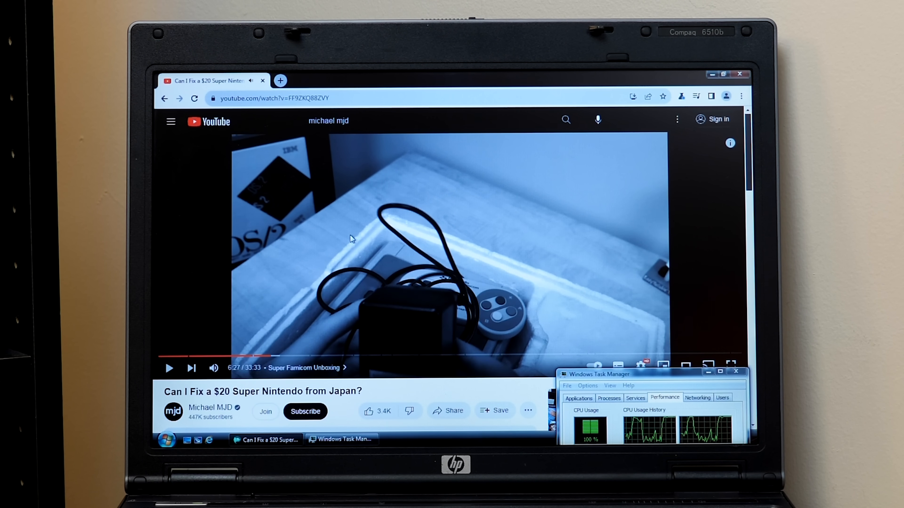
pyautogui.moveTo(270, 356)
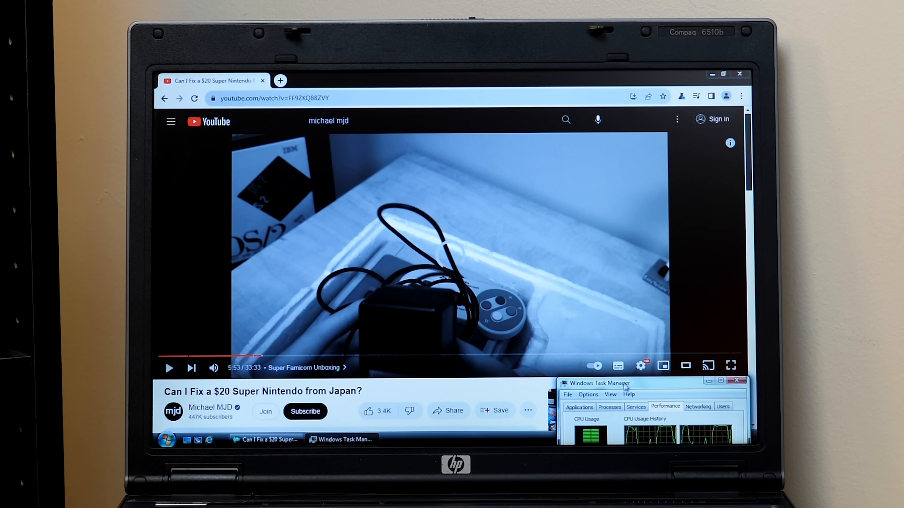
pyautogui.click(640, 365)
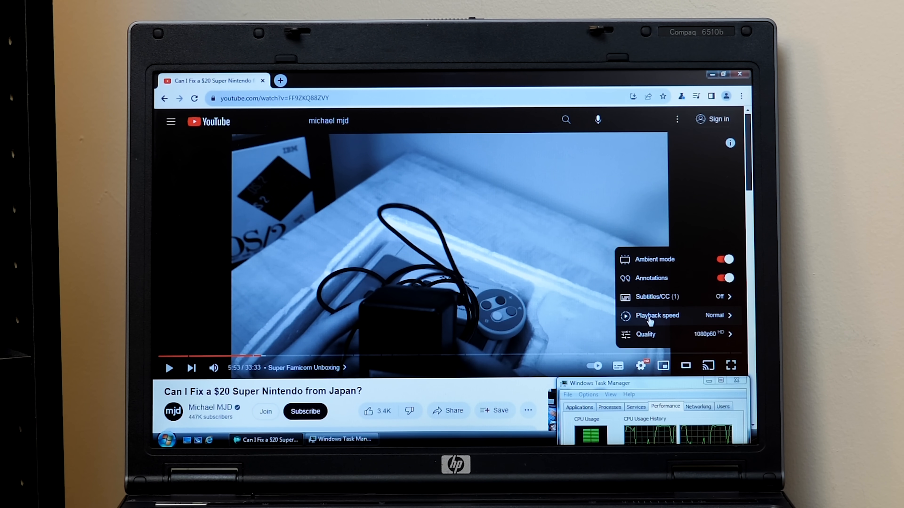
pyautogui.click(645, 334)
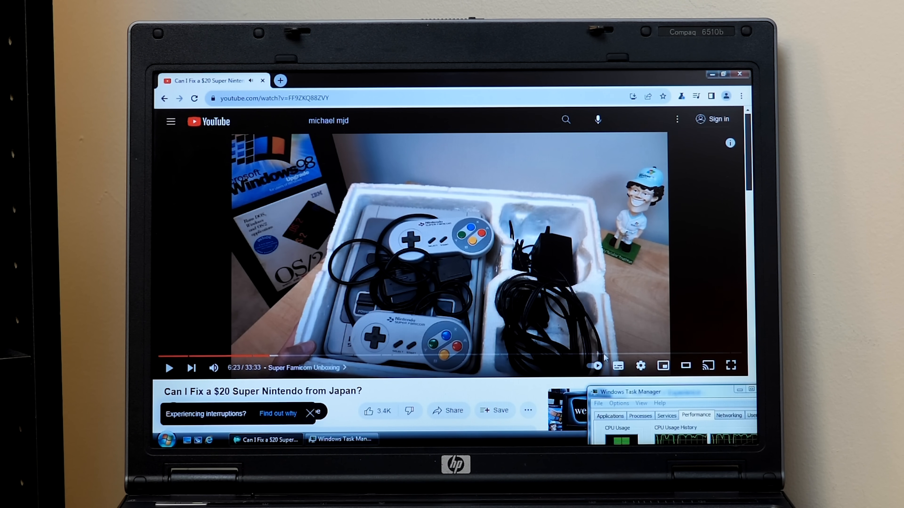
pyautogui.click(640, 365)
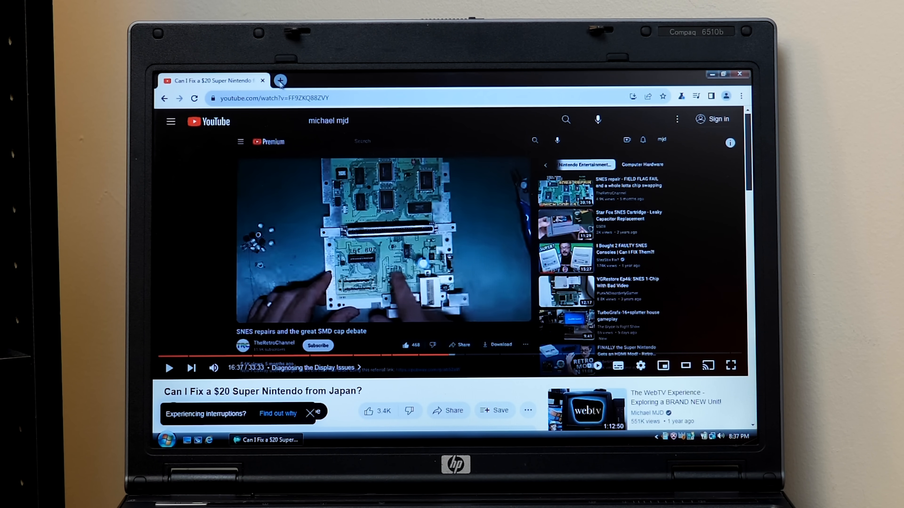
# Step: Close the YouTube tab and open the Chrome Web Store from a new tab
pyautogui.click(280, 80)
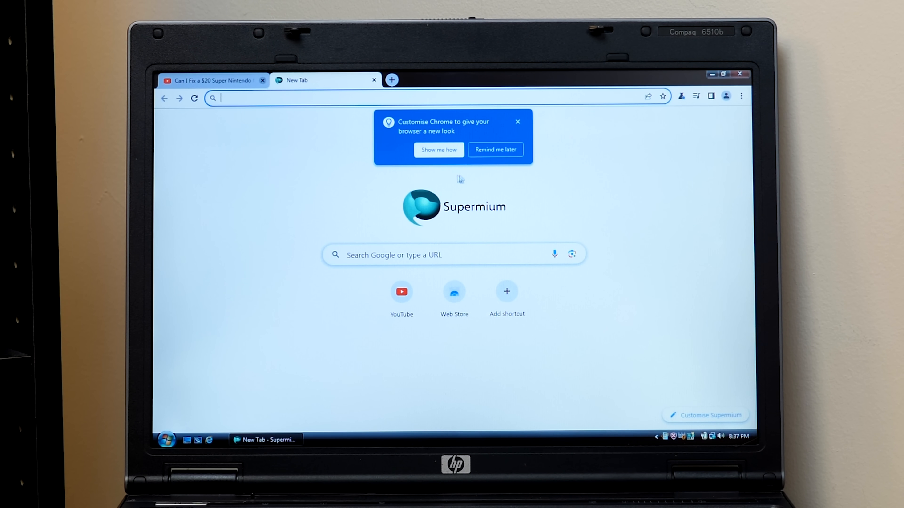
pyautogui.click(262, 80)
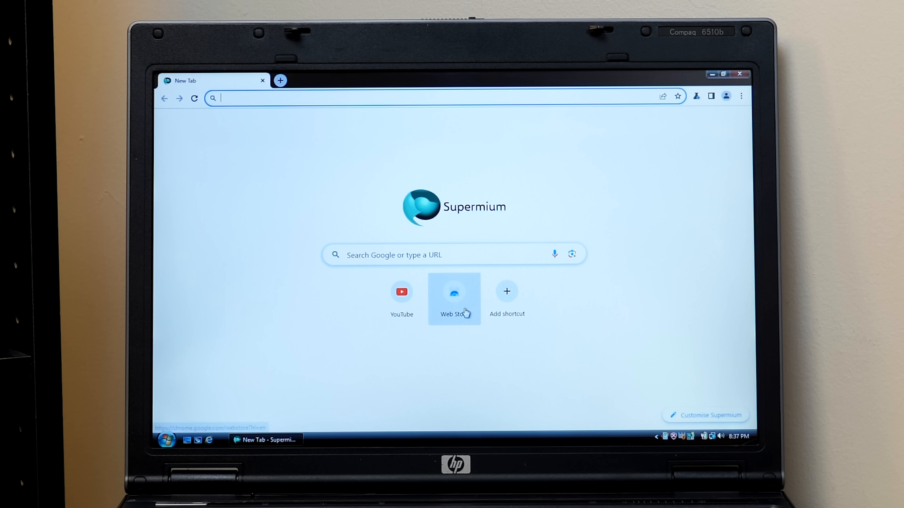
pyautogui.click(454, 291)
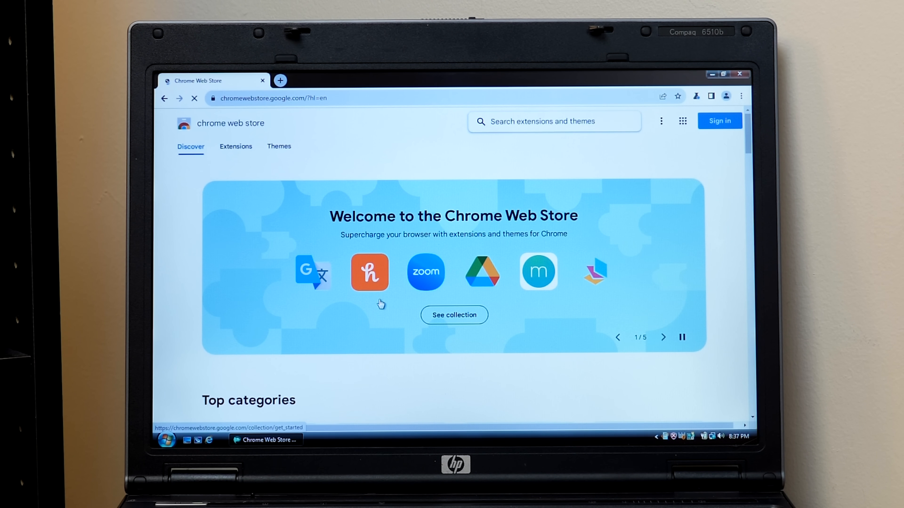
pyautogui.scroll(-3)
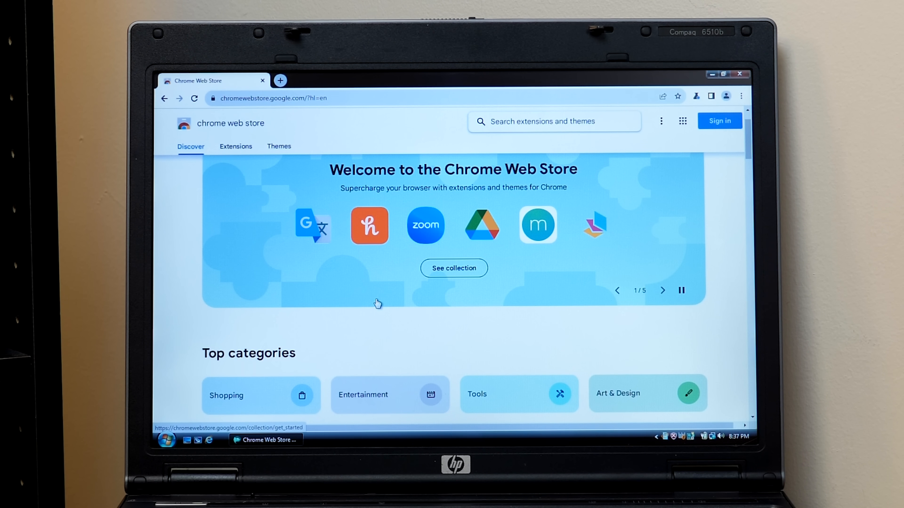
# Step: Add a dark theme from the Themes section, then go to the store's Extensions category
pyautogui.click(278, 146)
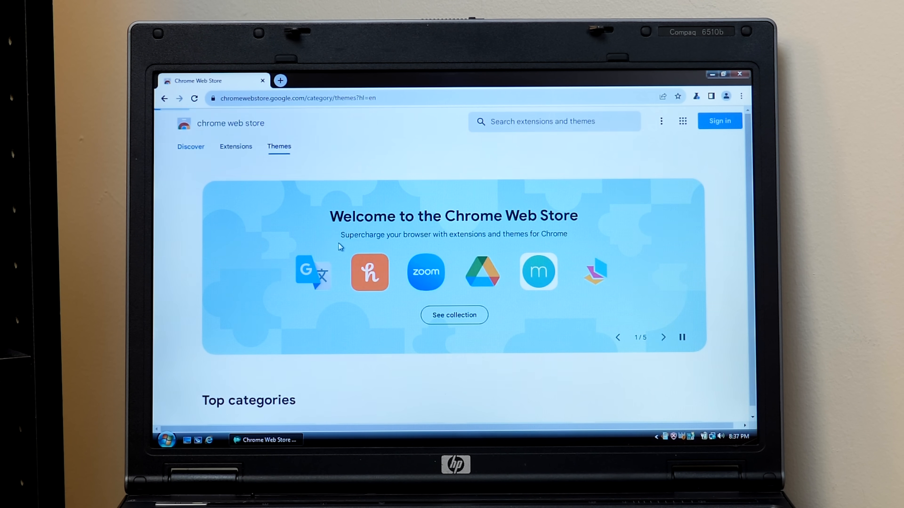
pyautogui.scroll(-3)
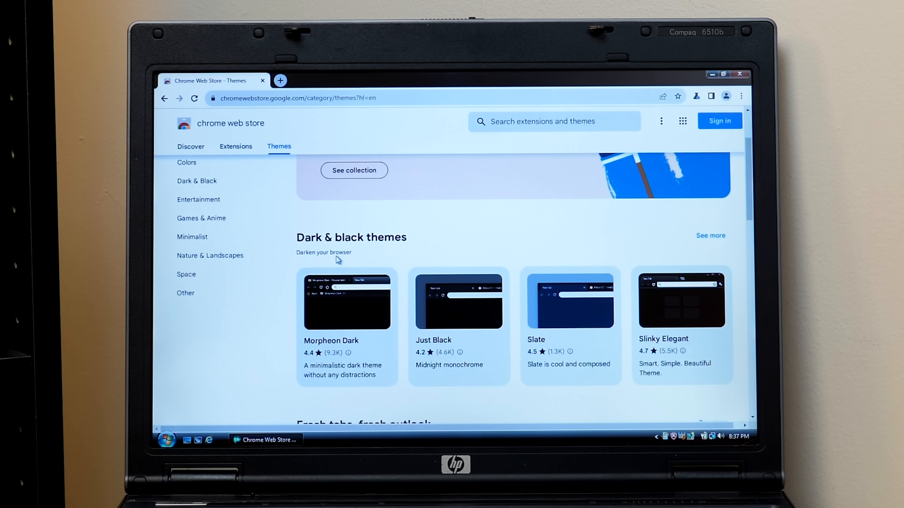
pyautogui.click(459, 301)
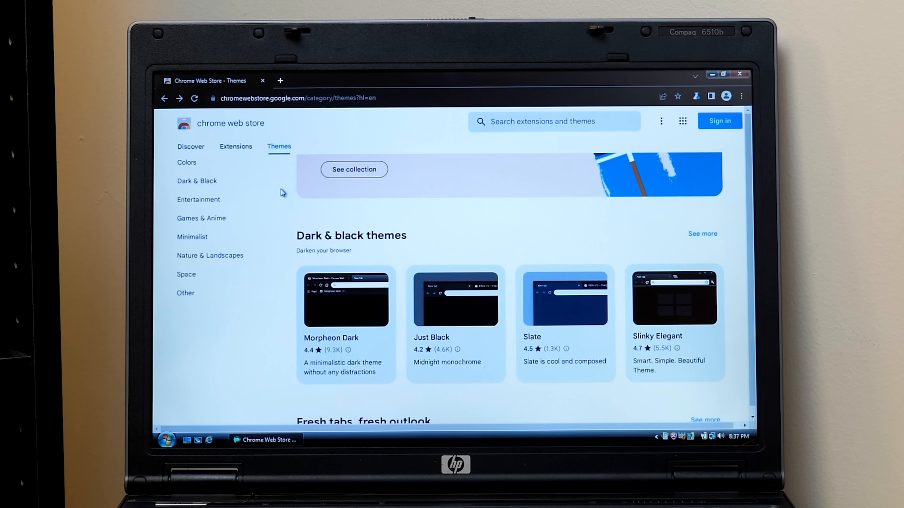
pyautogui.click(235, 145)
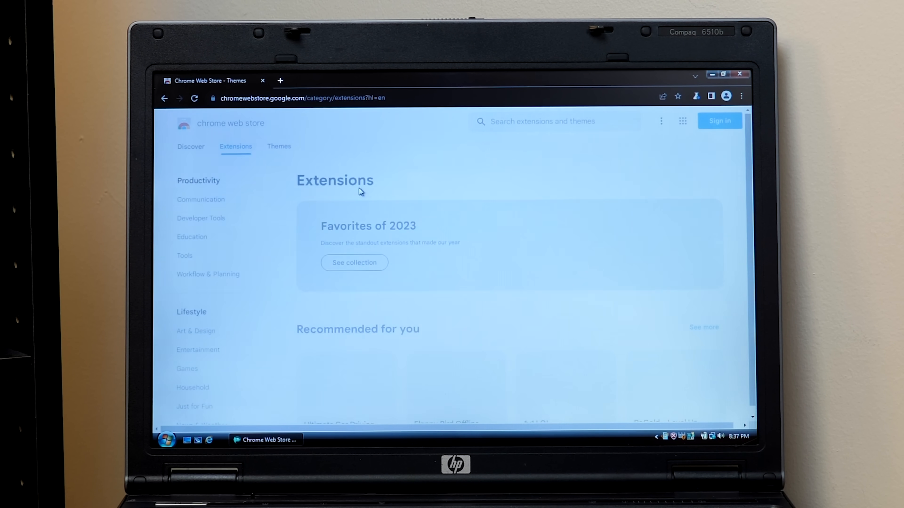
# Step: Scroll the Extensions page and open the Flappy Bird Offline. Desktop Version store page
pyautogui.scroll(-3)
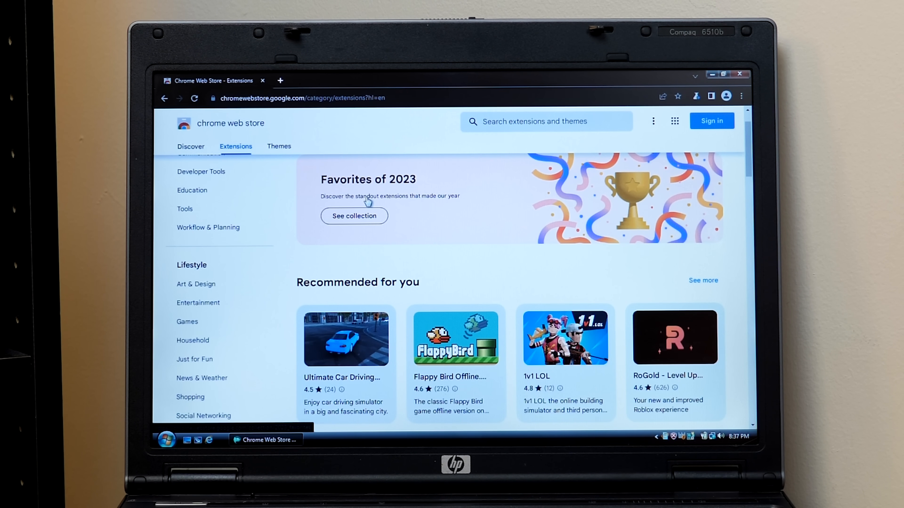
pyautogui.scroll(-3)
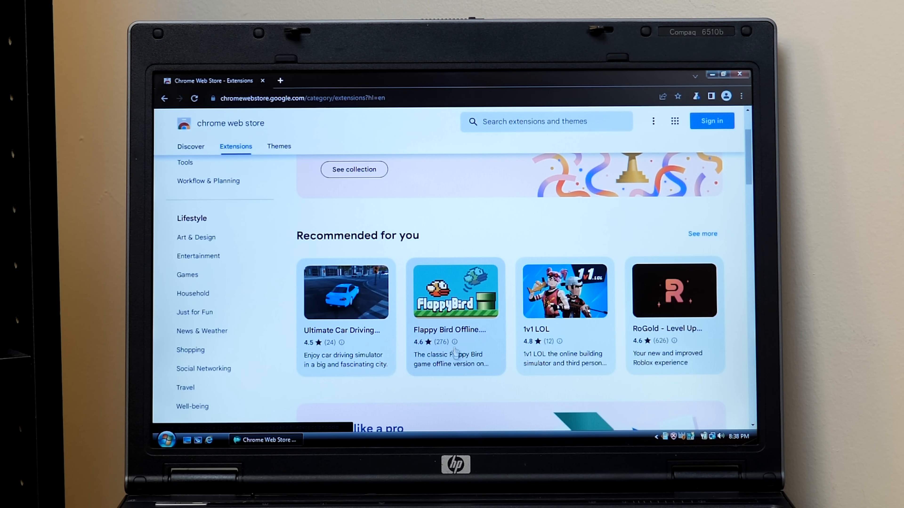
pyautogui.scroll(-3)
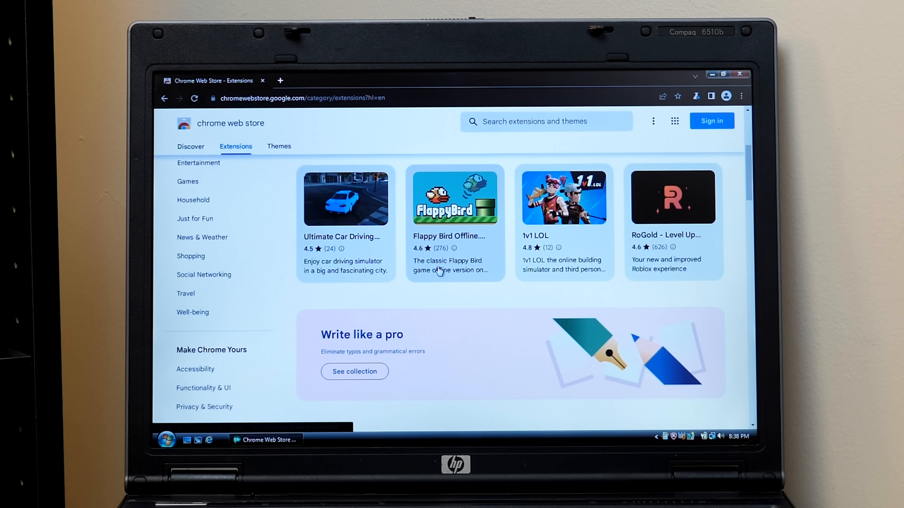
pyautogui.click(454, 198)
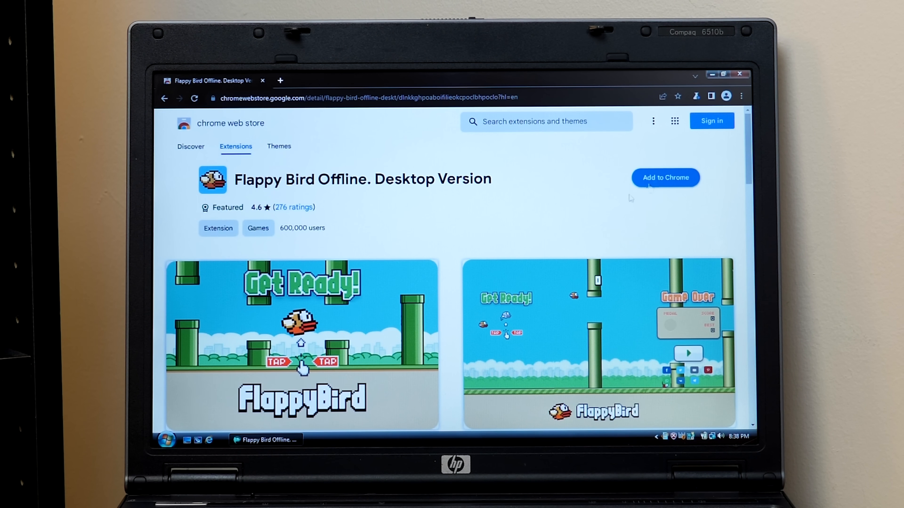
# Step: Look over the Flappy Bird page and start adding the extension to the browser
pyautogui.scroll(-3)
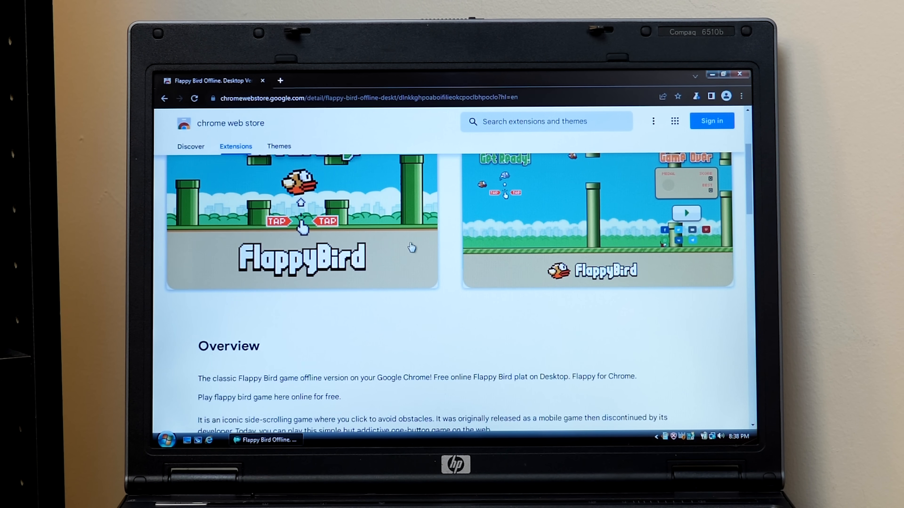
pyautogui.scroll(3)
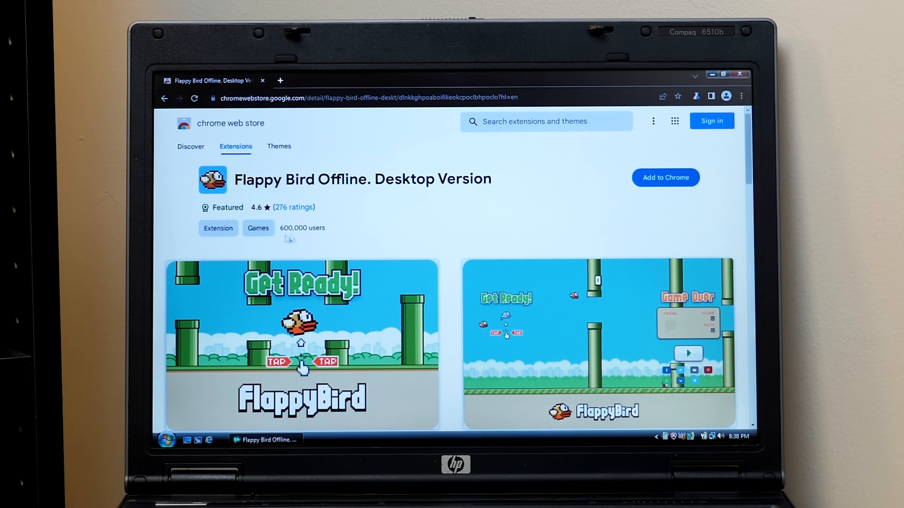
pyautogui.moveTo(591, 182)
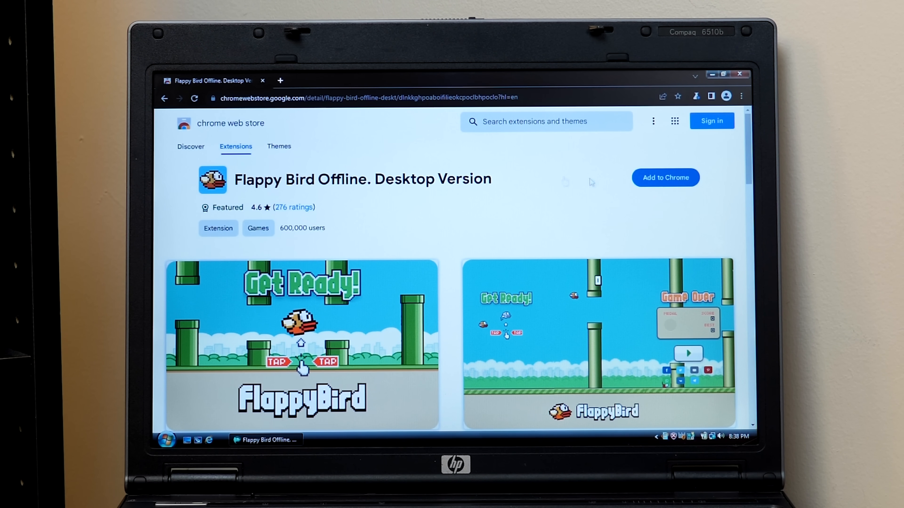
pyautogui.moveTo(666, 183)
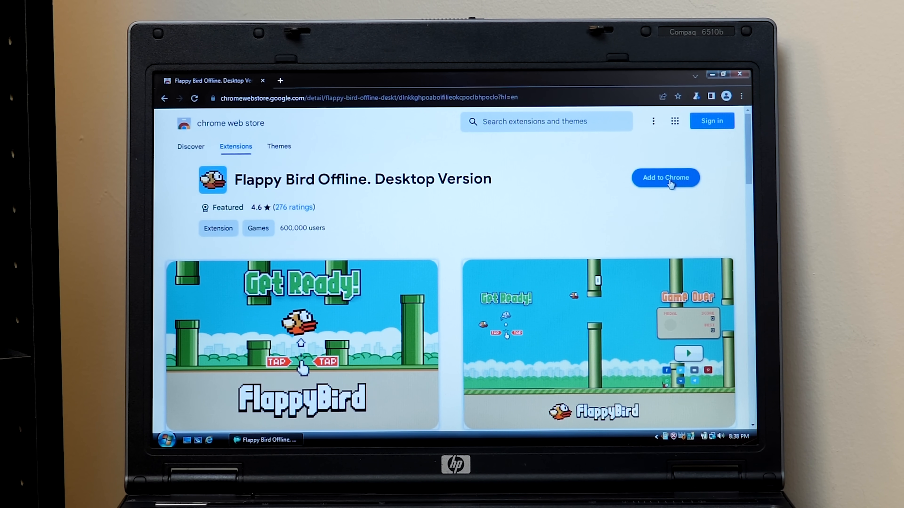
pyautogui.click(665, 177)
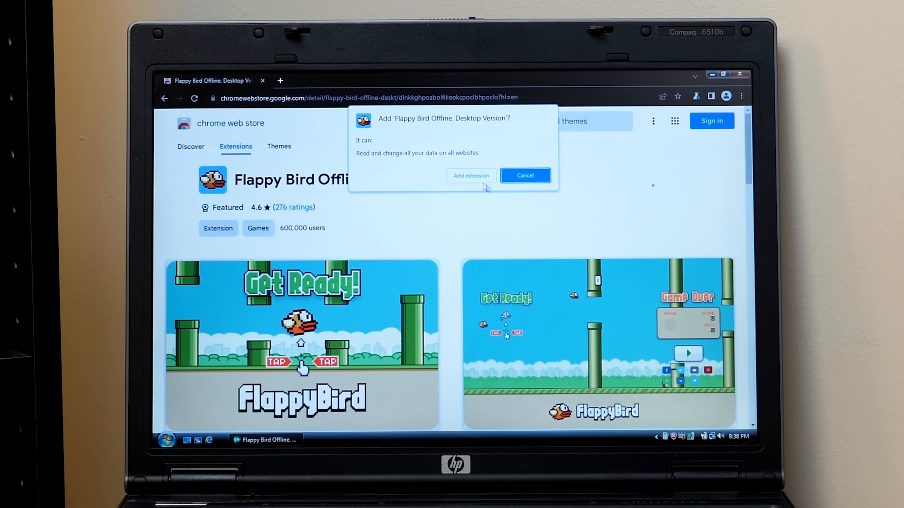
# Step: Add the Flappy Bird Offline extension, play several rounds to a best score of 4, then close its popup
pyautogui.click(470, 175)
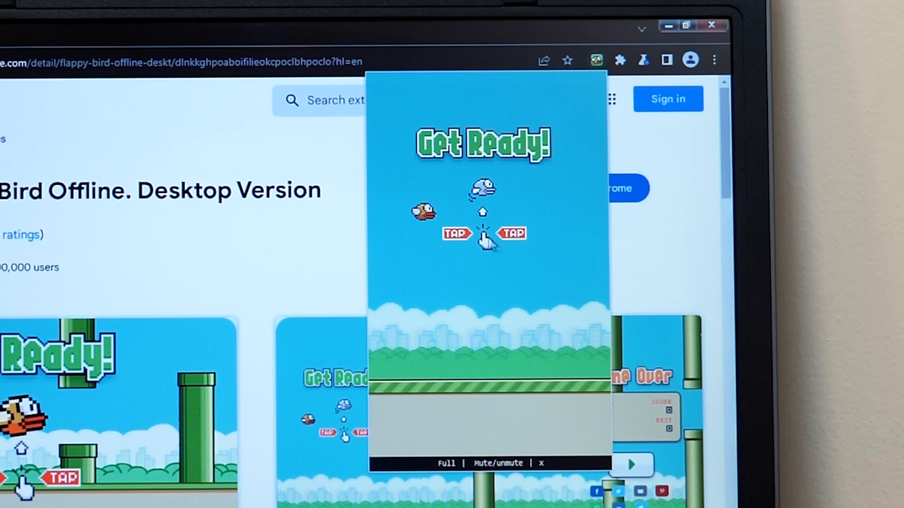
pyautogui.click(486, 233)
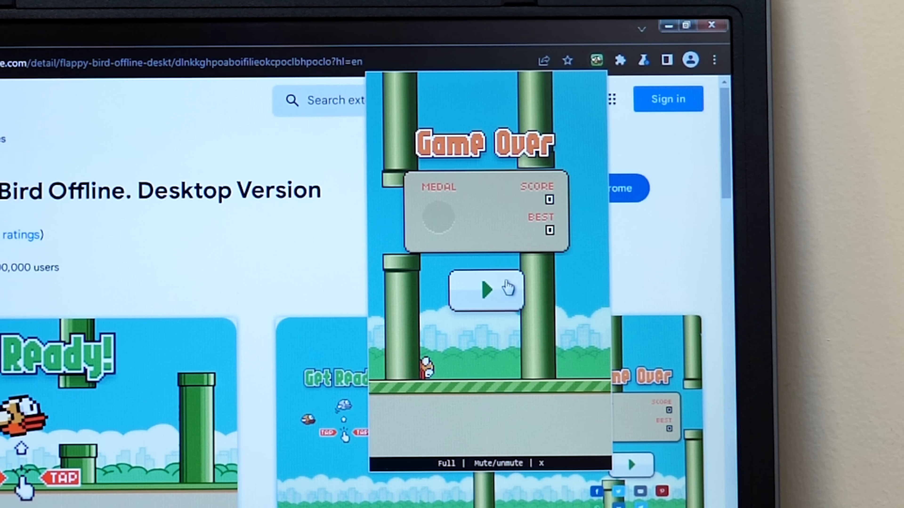
pyautogui.click(485, 291)
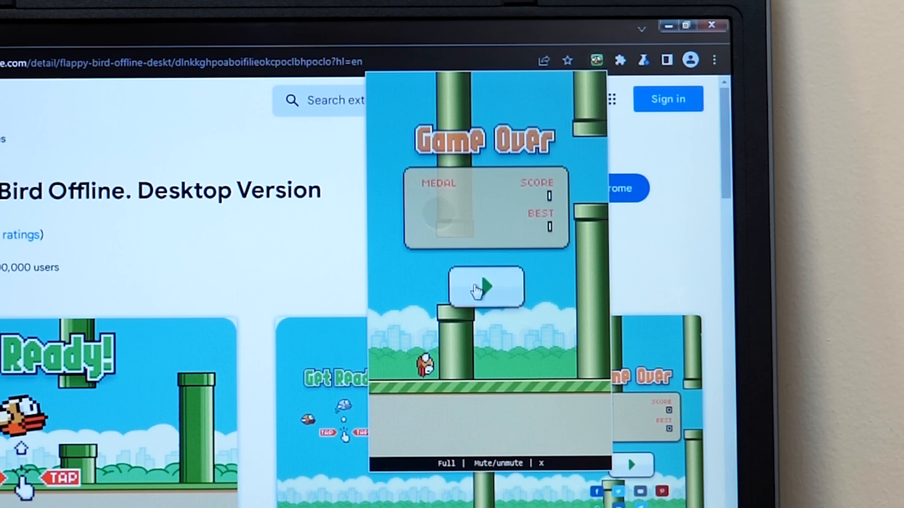
pyautogui.click(486, 288)
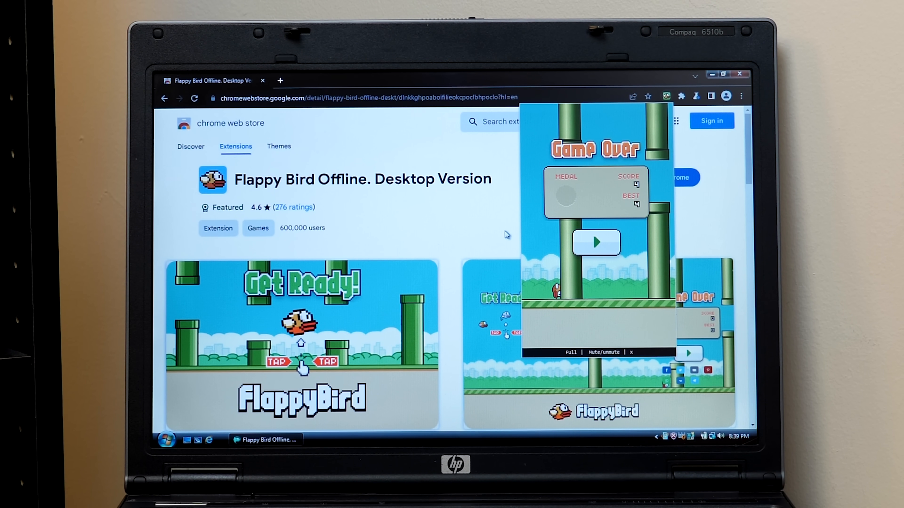
pyautogui.moveTo(503, 237)
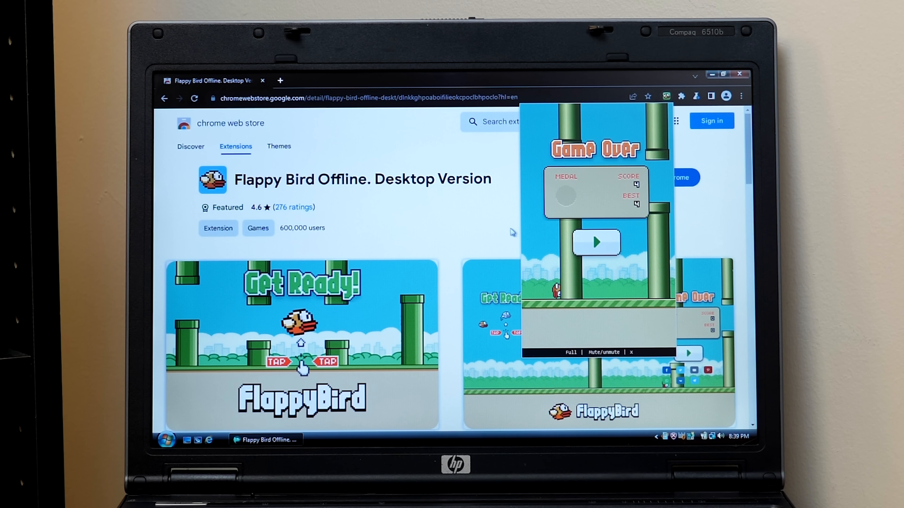
pyautogui.click(164, 98)
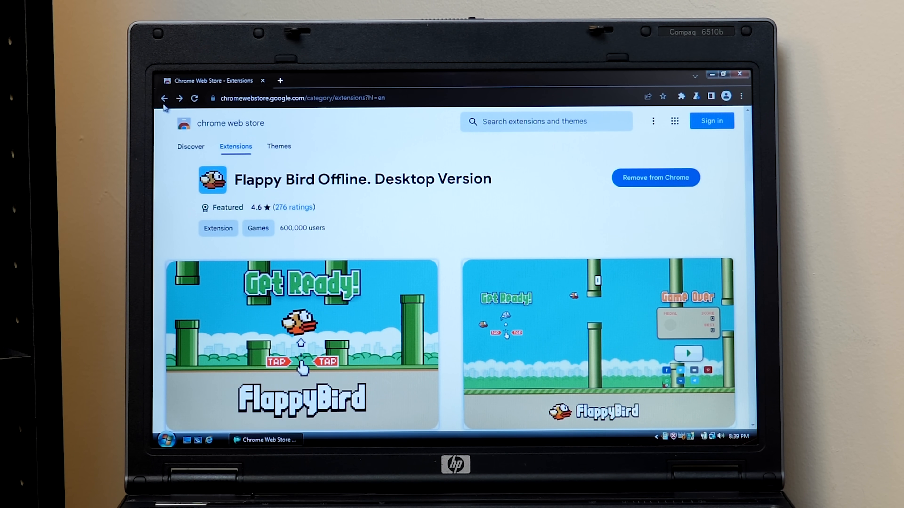
# Step: Return to the store's Extensions category and close Supermium to the Vista desktop
pyautogui.click(165, 97)
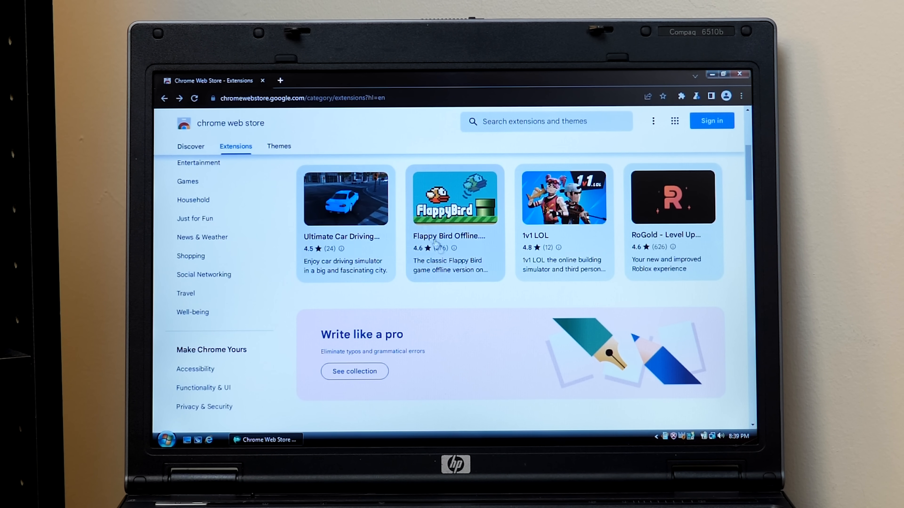
pyautogui.click(737, 74)
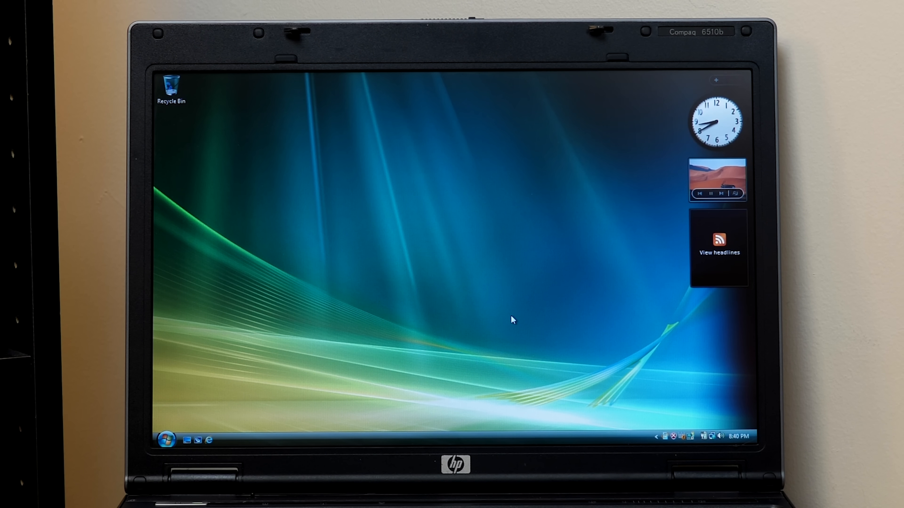